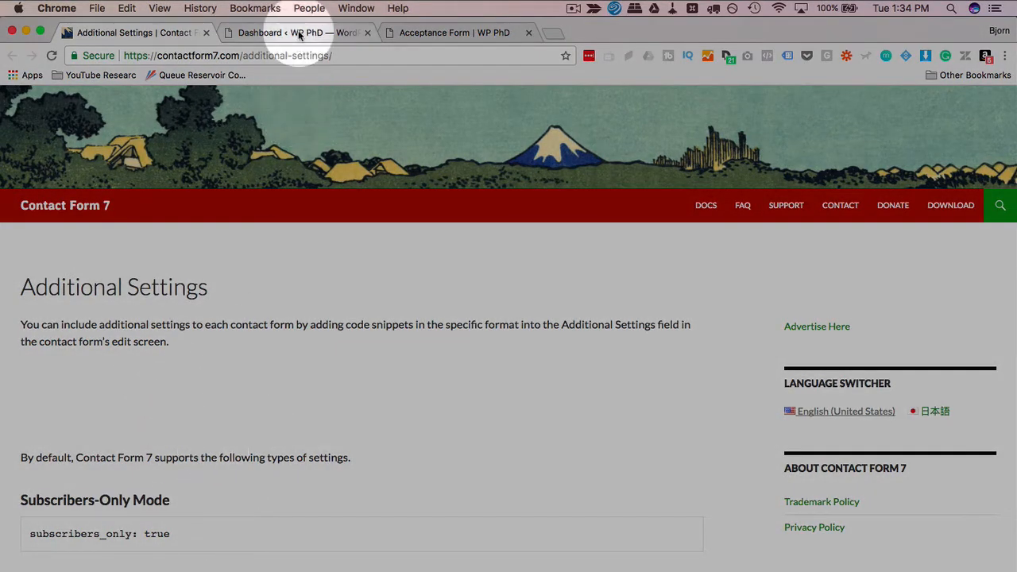
mouse_move(298, 33)
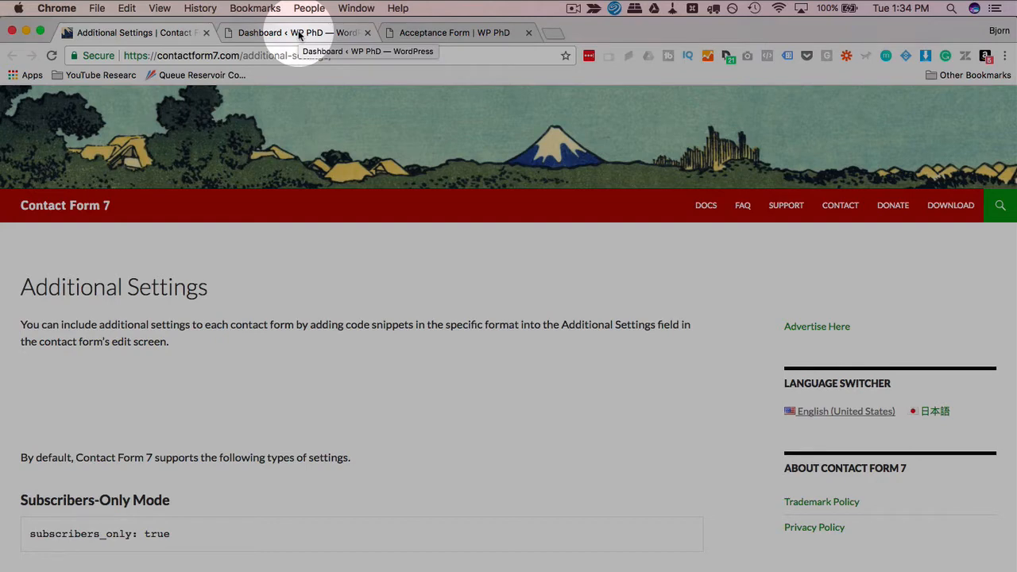
Step: From the dashboard's Contact Forms list, open Basic Form in the editor
left_click(297, 33)
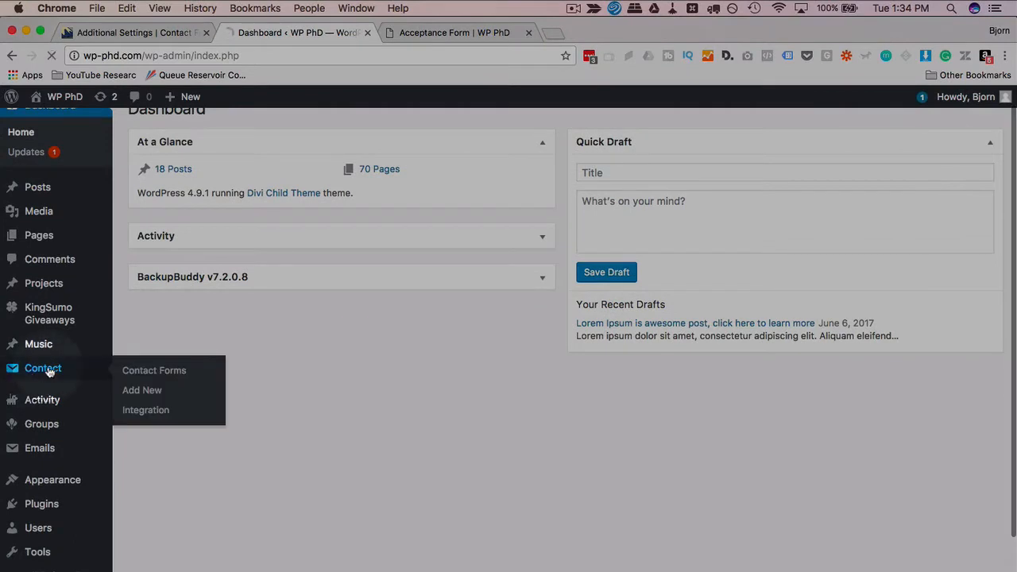
mouse_move(62, 373)
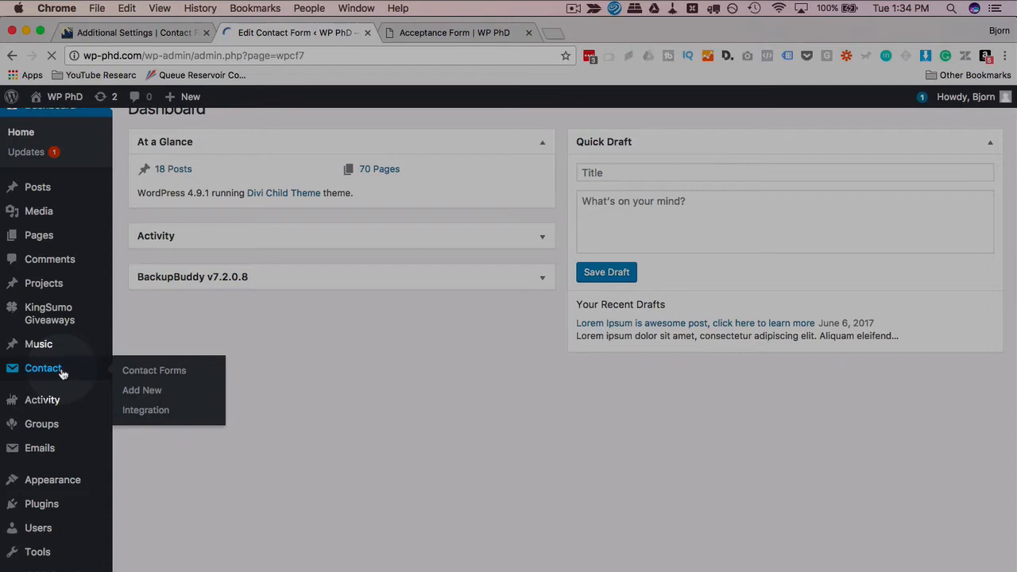
left_click(155, 371)
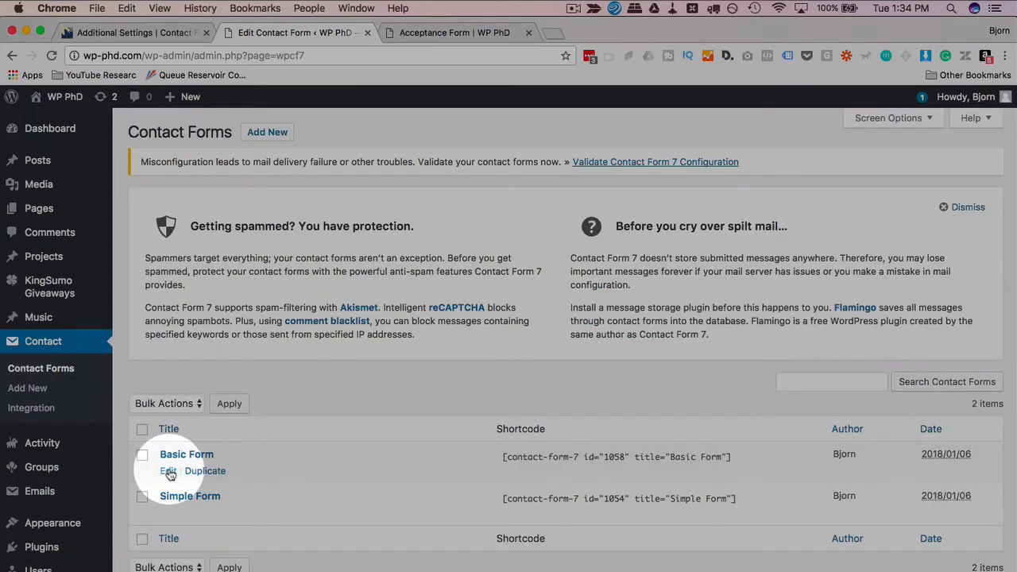
left_click(167, 471)
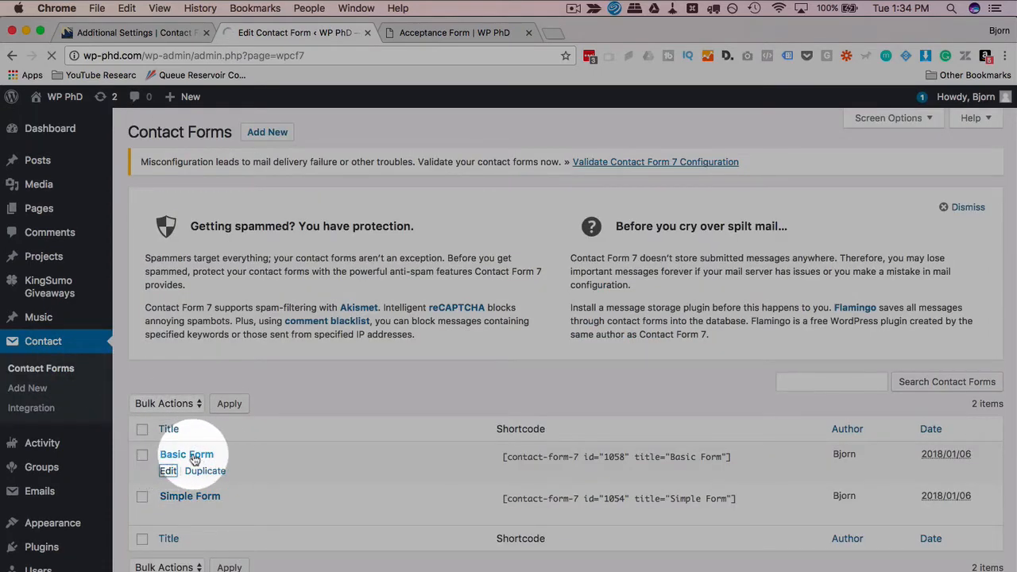
left_click(168, 471)
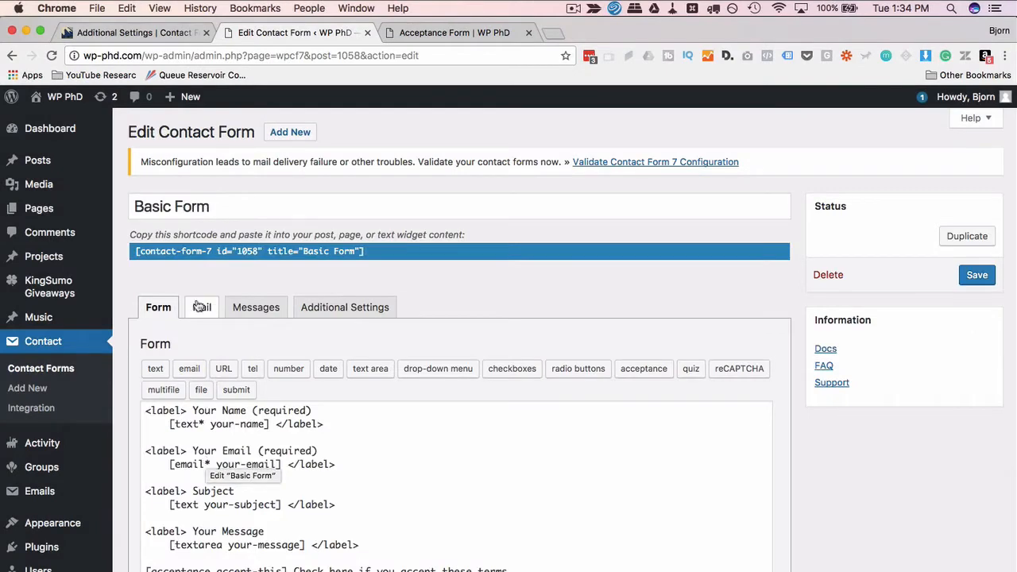
mouse_move(345, 307)
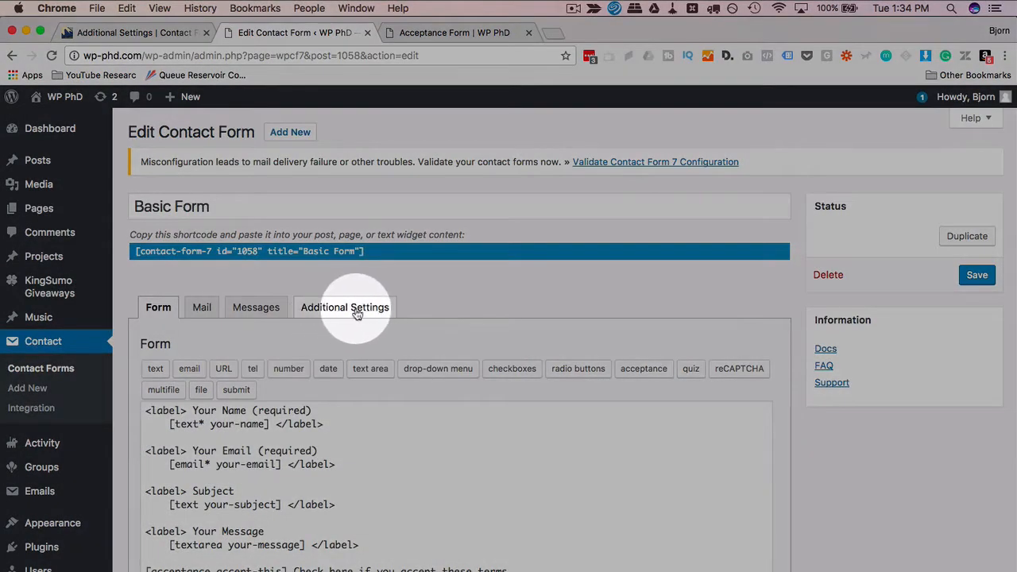
Step: Show Basic Form's empty Additional Settings and find subscribers_only: true in the docs
left_click(345, 307)
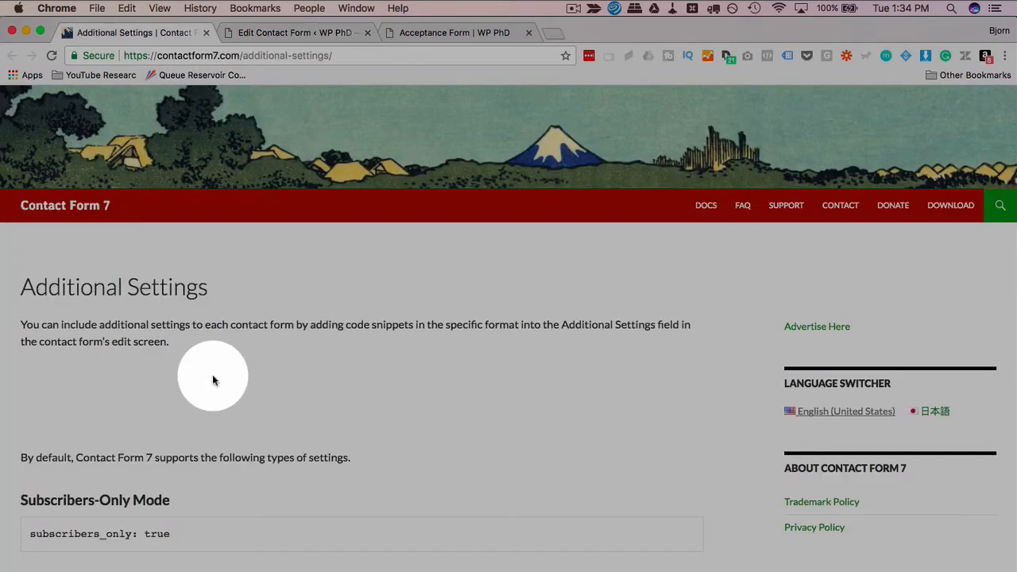
scroll("down", 3)
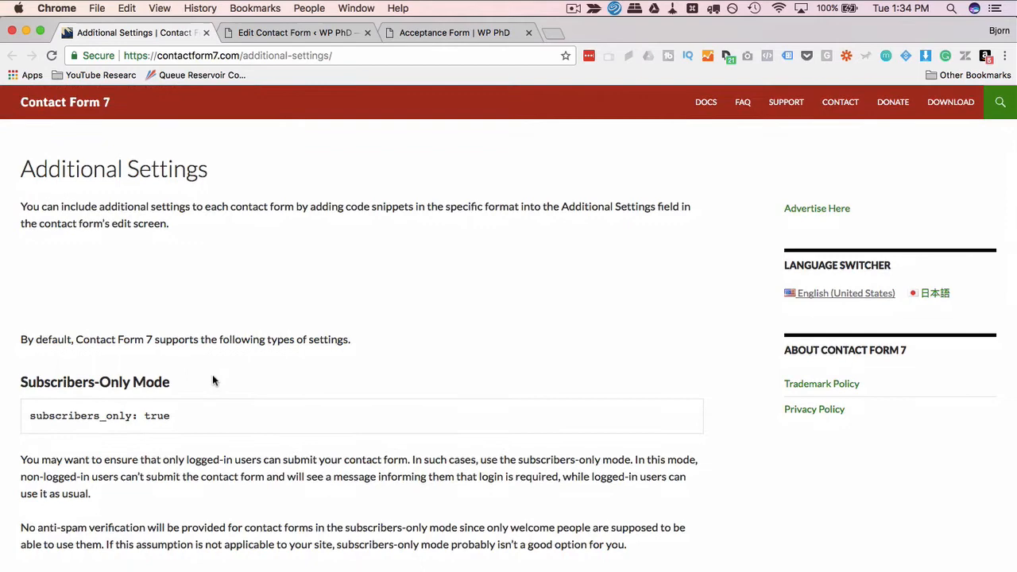
scroll("down", 3)
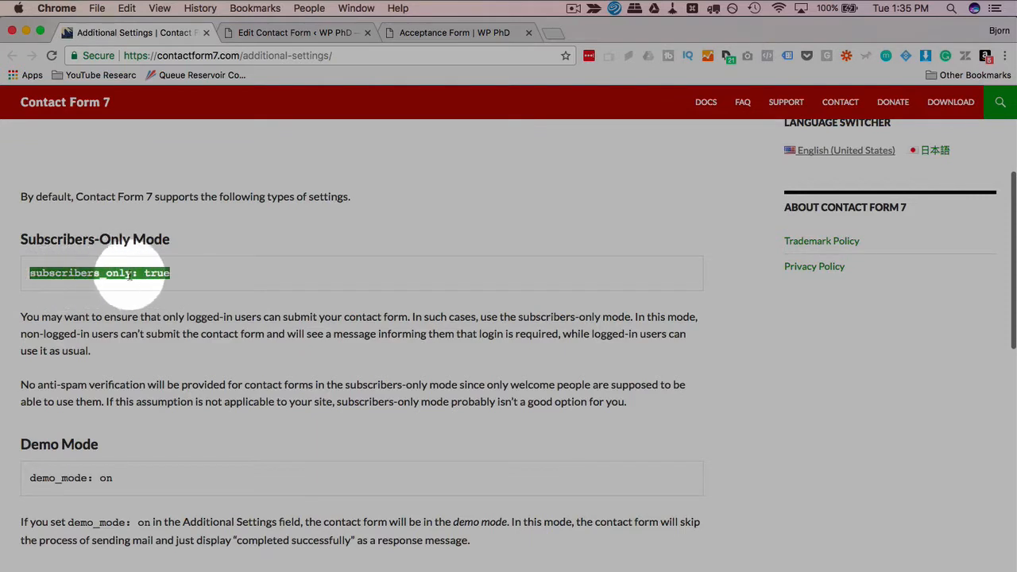
left_click(294, 32)
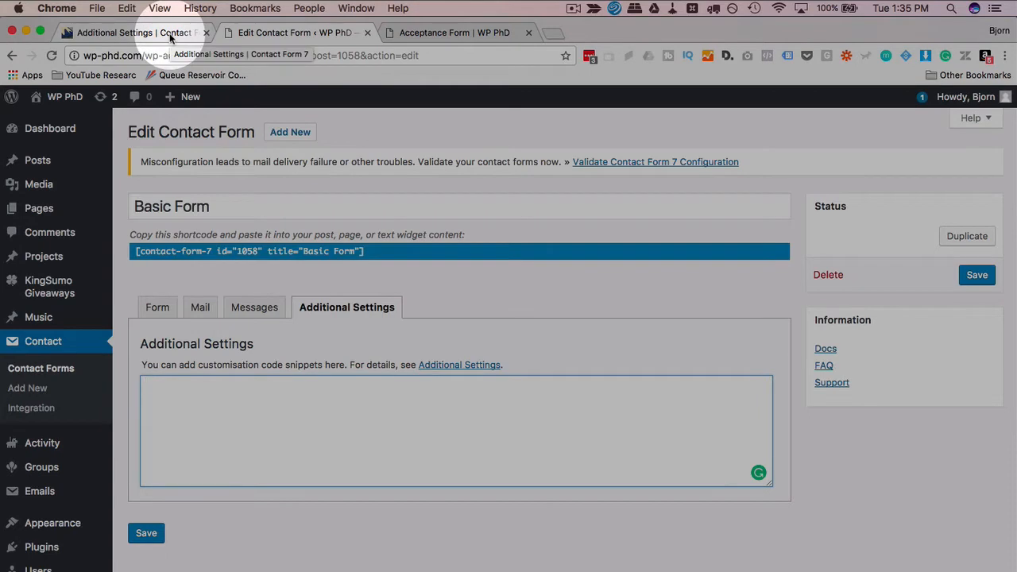
Step: Scroll the Additional Settings docs and select the acceptance_as_validation: on snippet
left_click(459, 365)
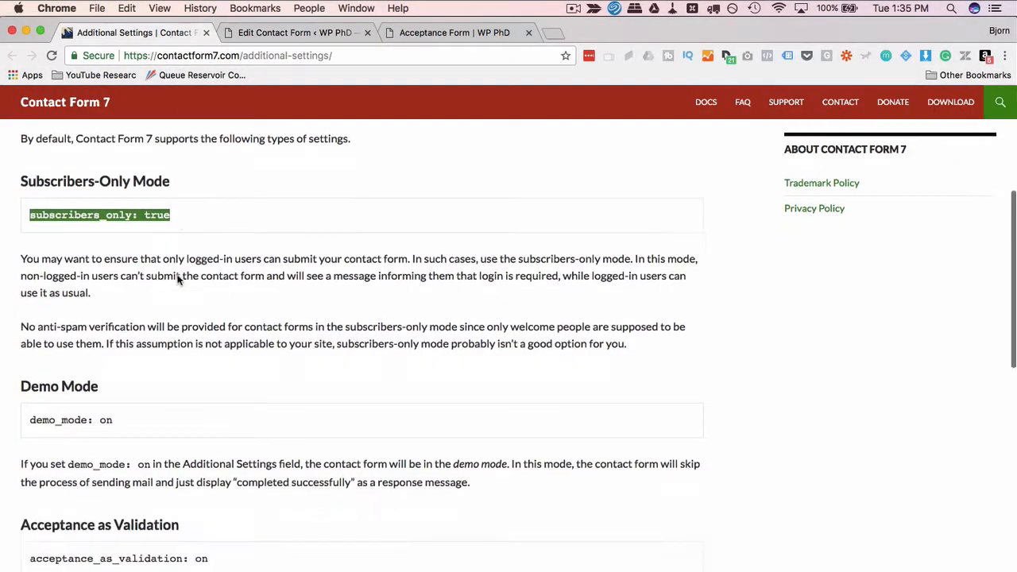
scroll("down", 3)
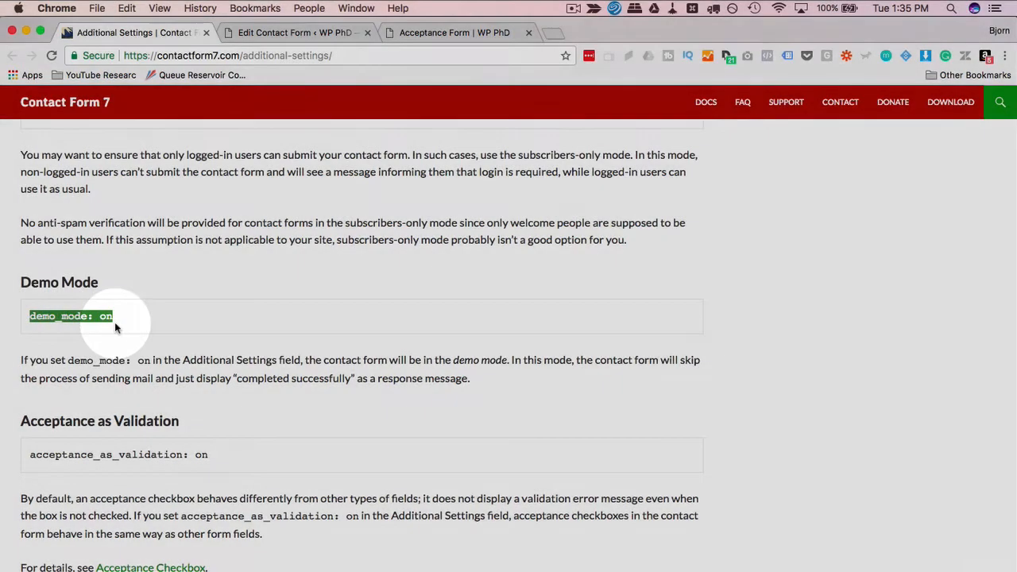
scroll("down", 3)
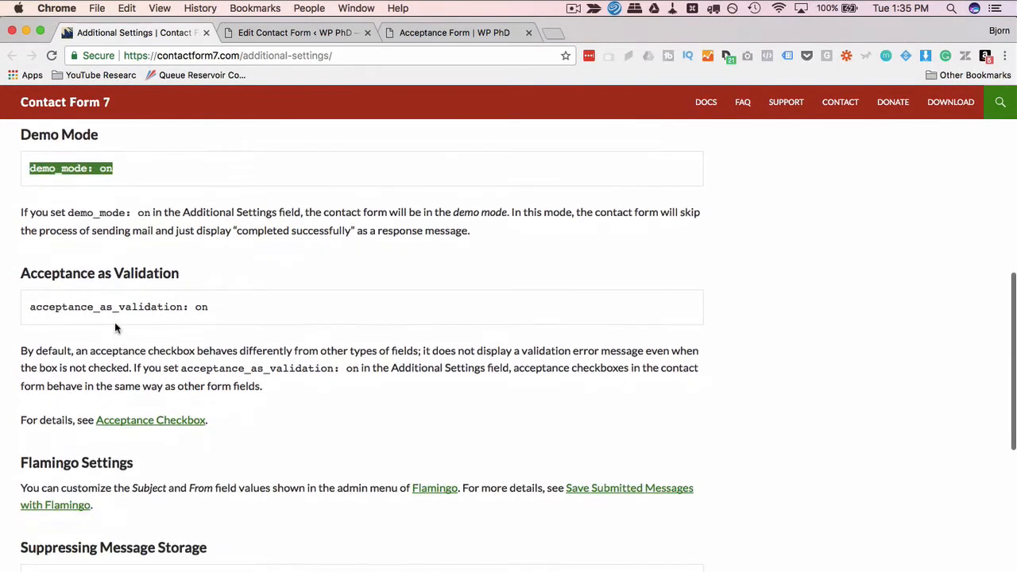
double_click(117, 308)
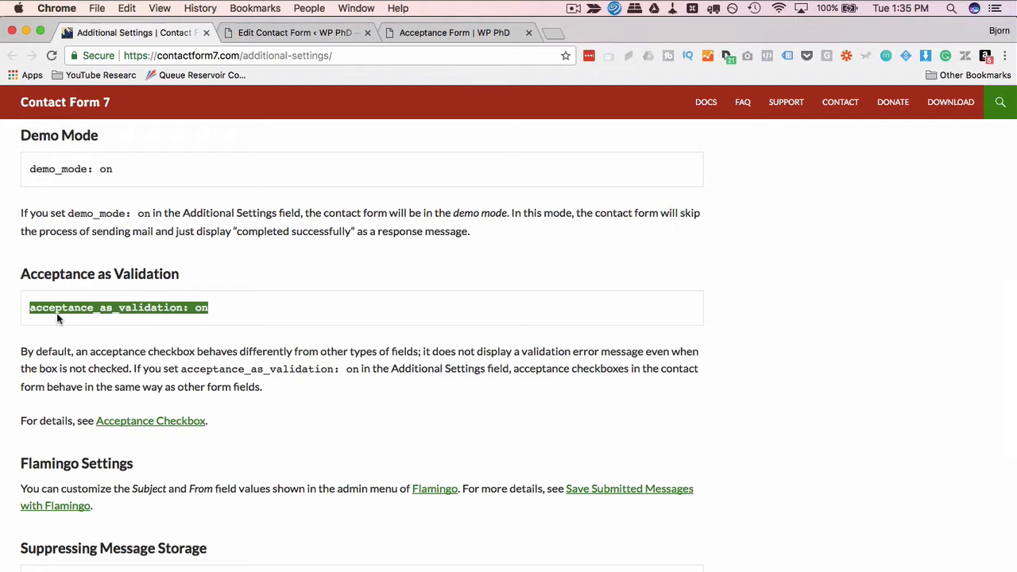
Step: Scroll down to the JavaScript Code section and select its example code
scroll("down", 3)
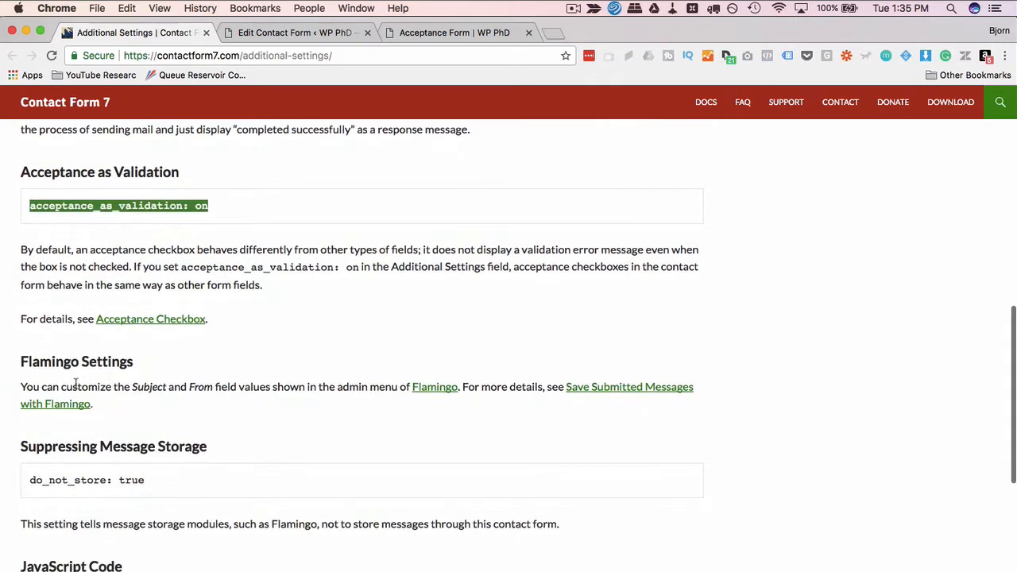
scroll("down", 3)
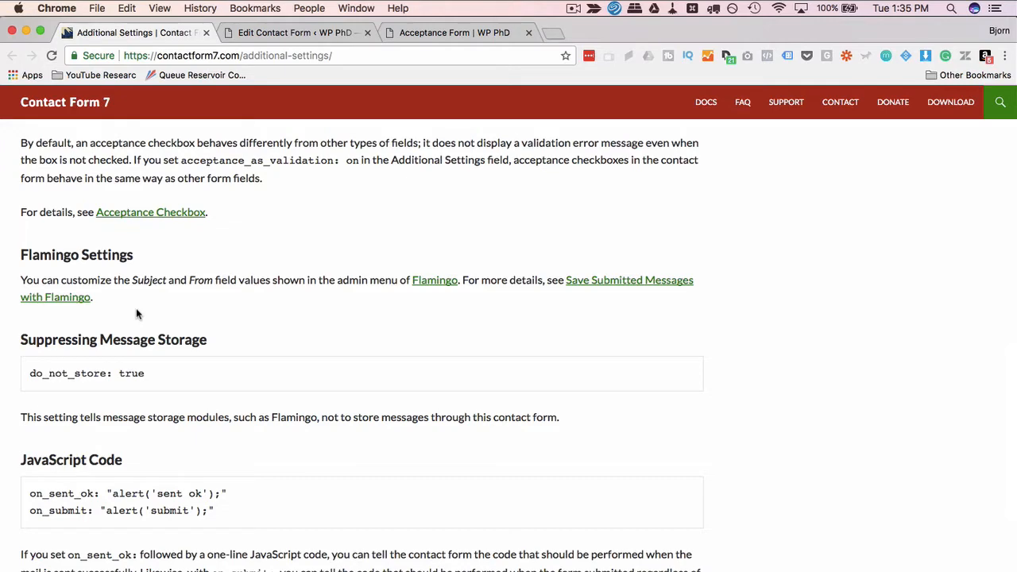
scroll("down", 3)
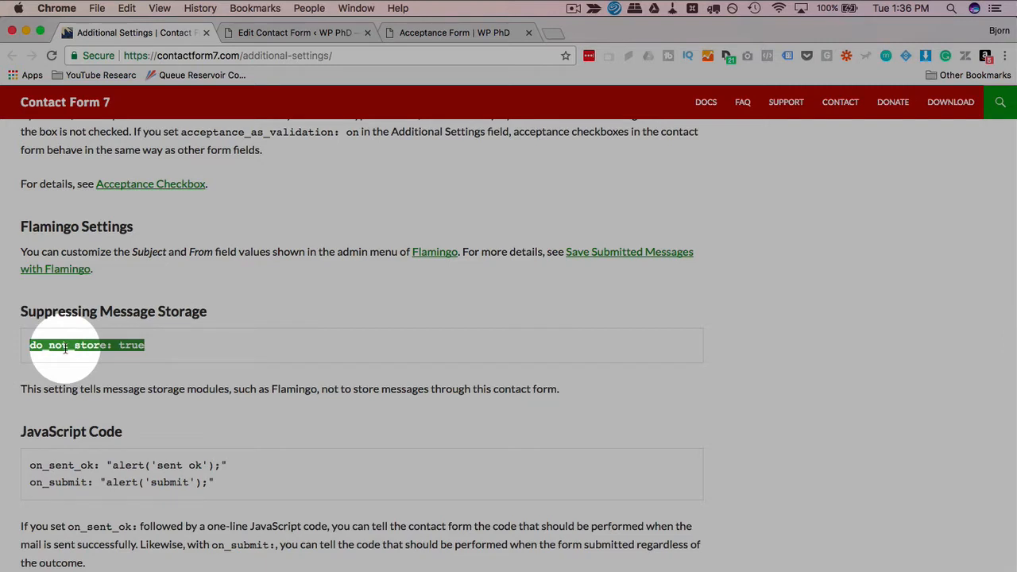
scroll("down", 3)
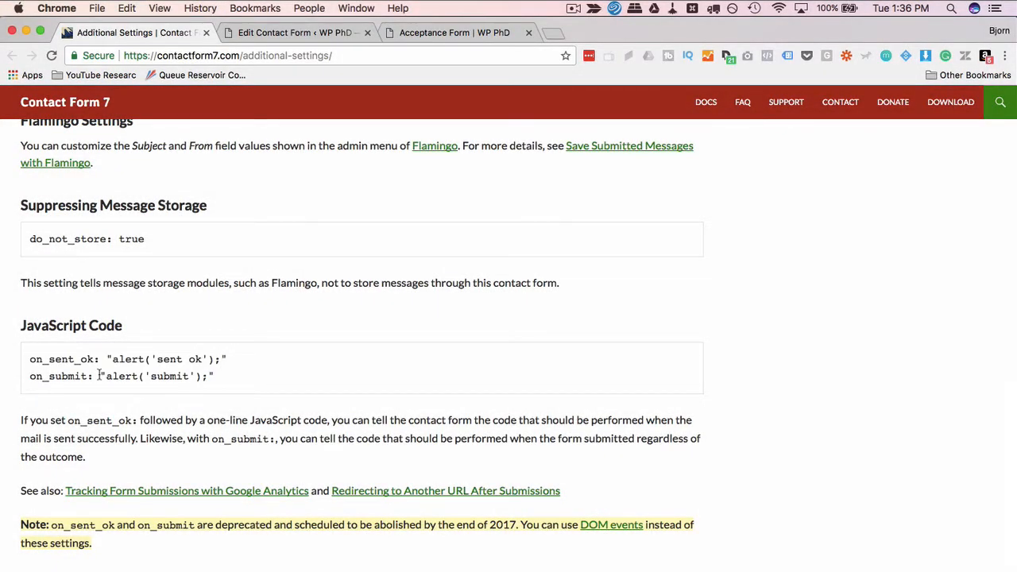
scroll("down", 3)
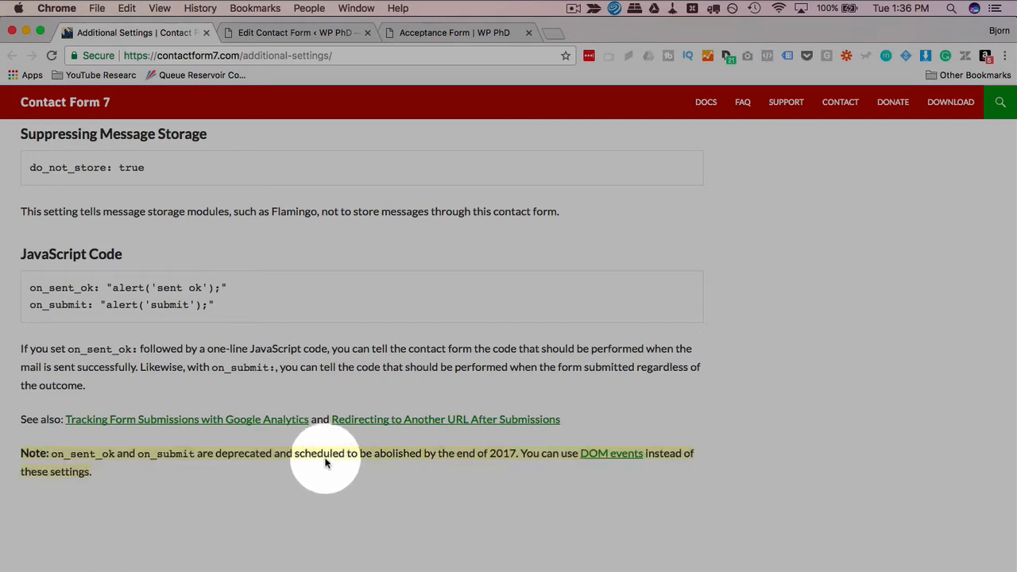
left_click_drag(324, 453, 515, 453)
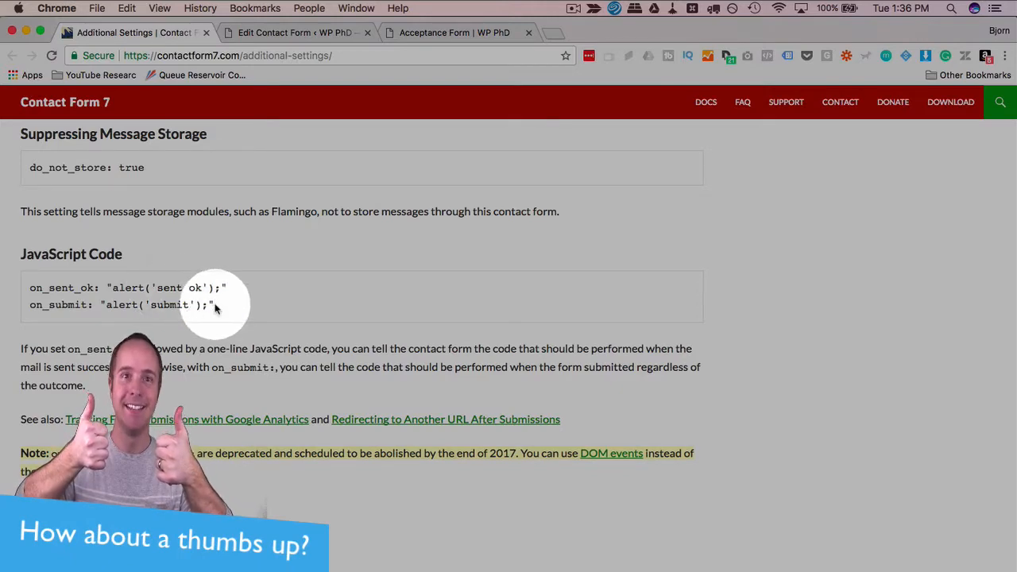
mouse_move(266, 307)
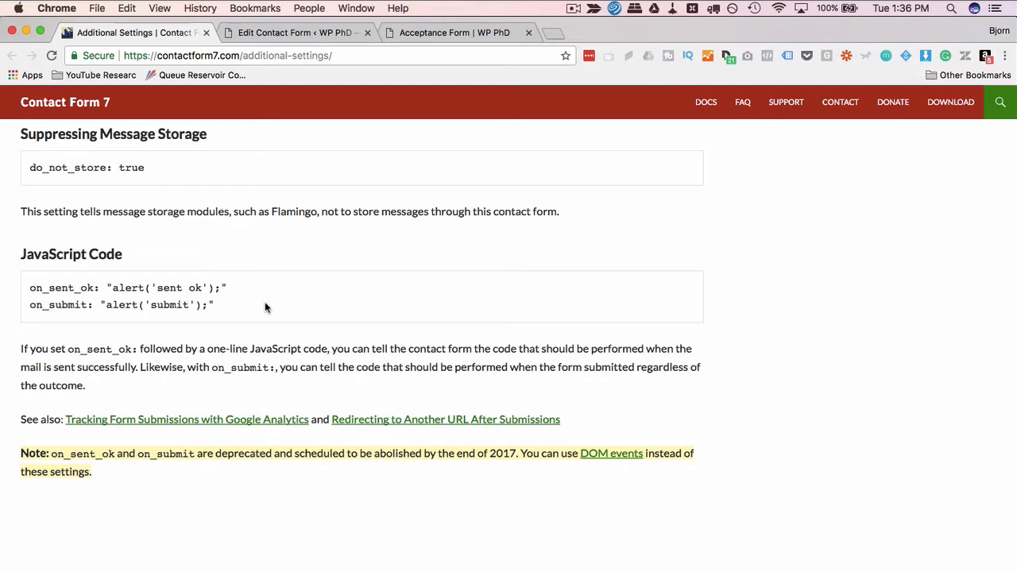
mouse_move(227, 310)
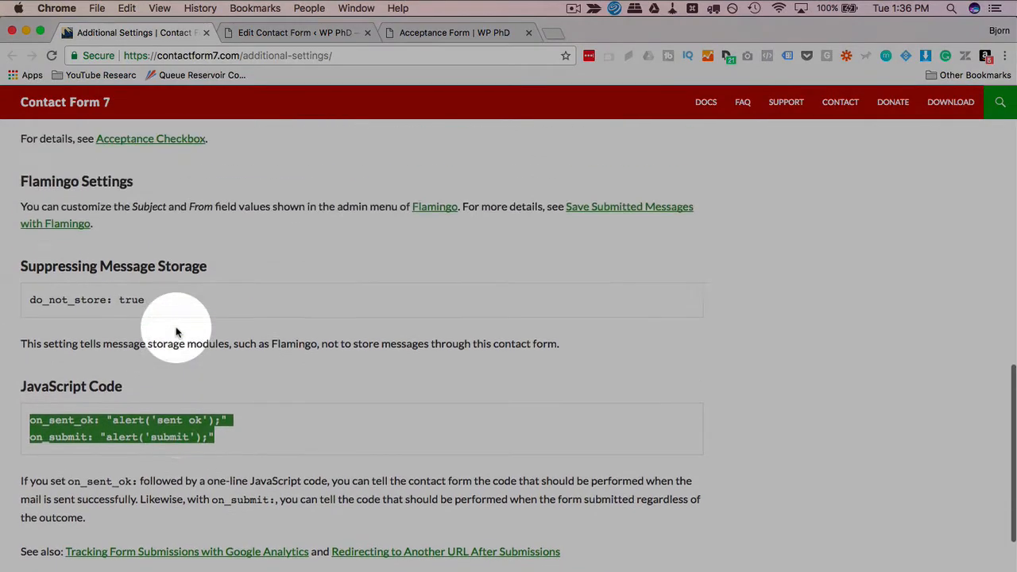
Step: Paste acceptance_as_validation: on into Basic Form's Additional Settings, then view the Acceptance Form
scroll("up", 3)
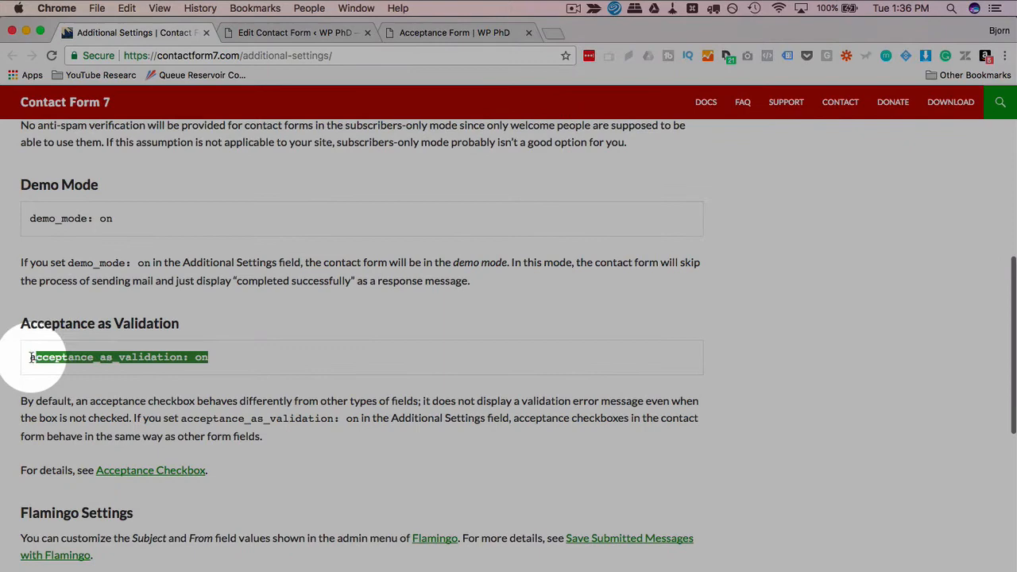
right_click(120, 357)
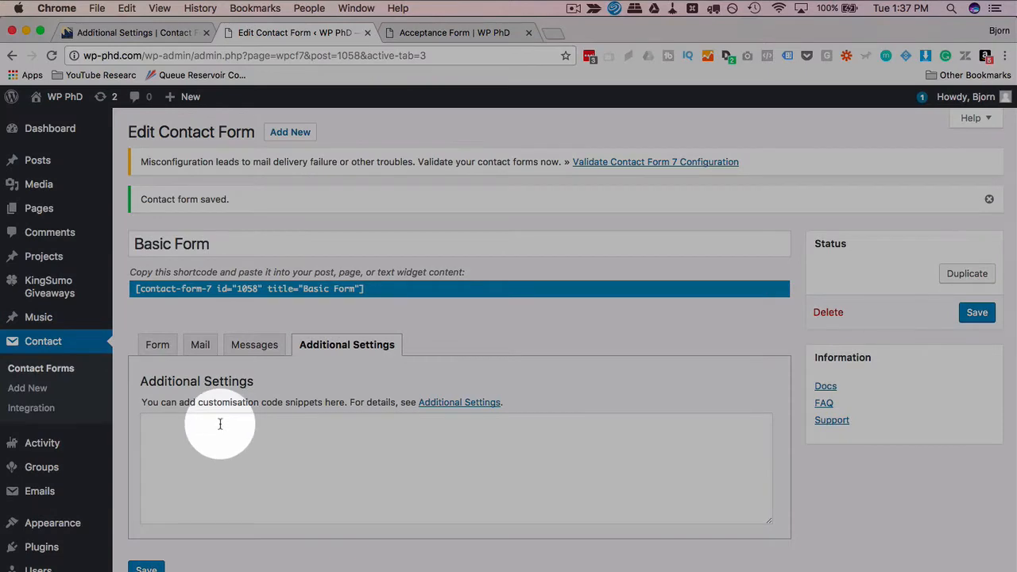
type("acceptance_as_validation: on")
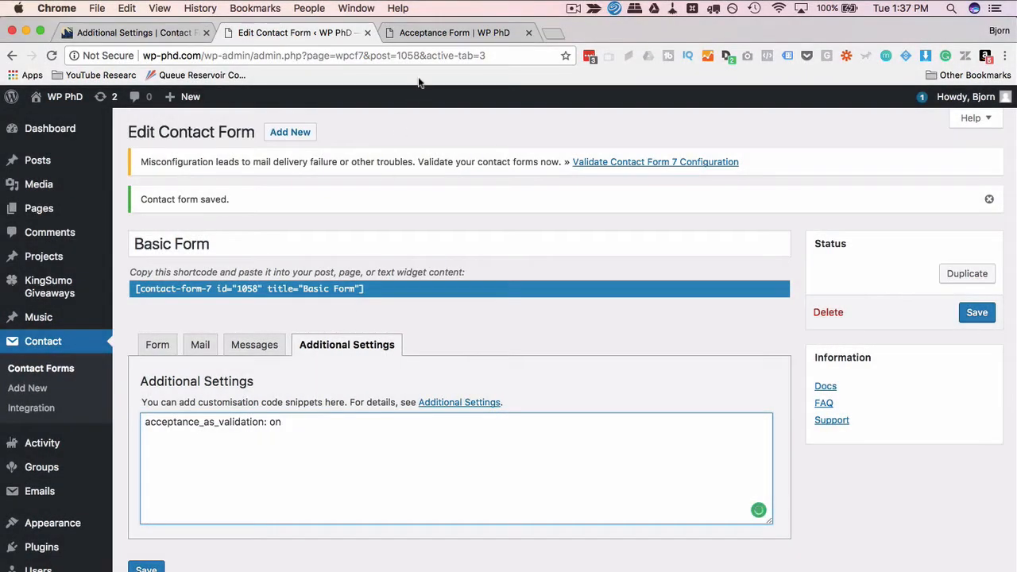
left_click(454, 33)
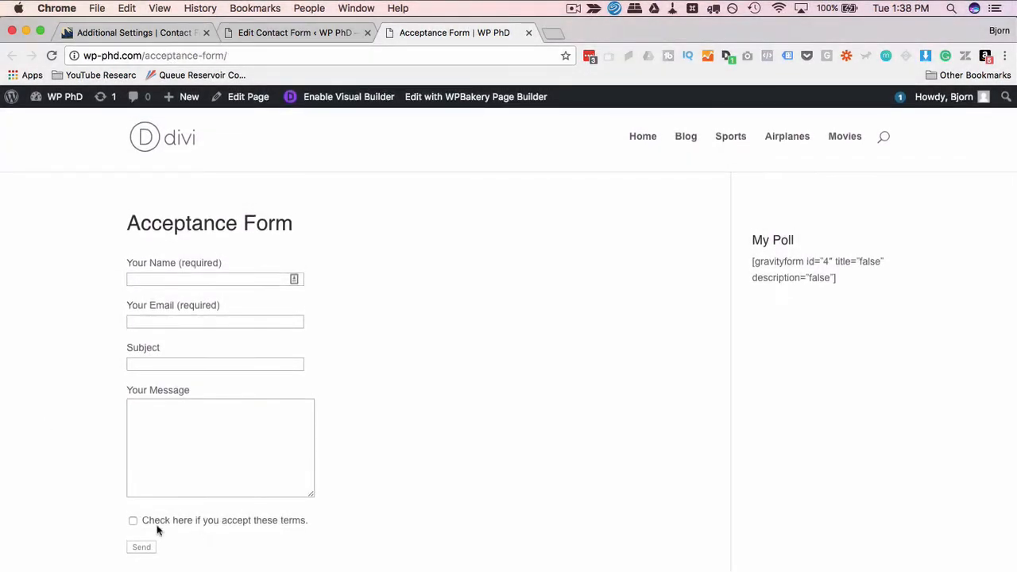
Step: Submit a test message on the Acceptance Form with the terms accepted
left_click(132, 521)
type("Test")
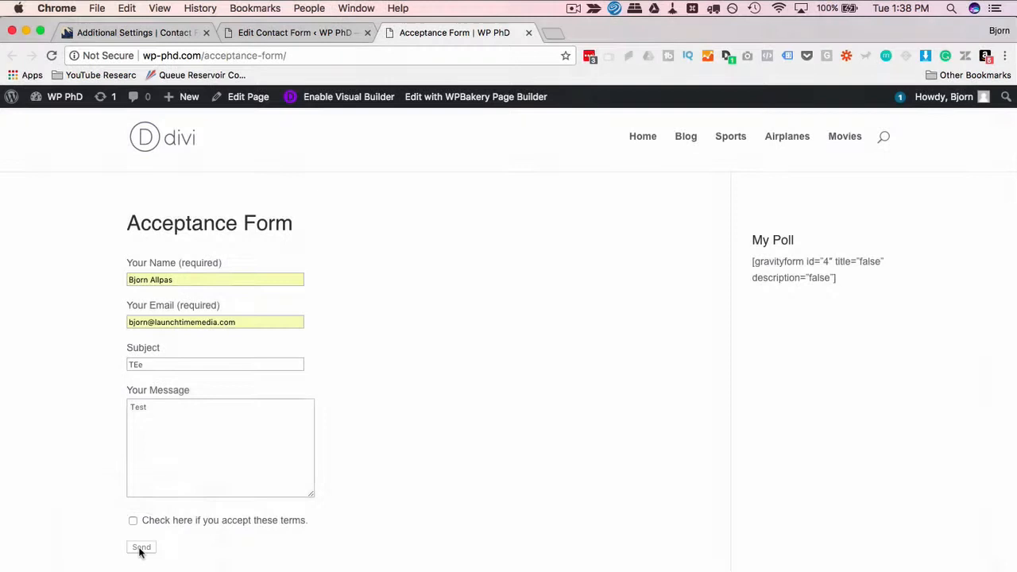
left_click(133, 521)
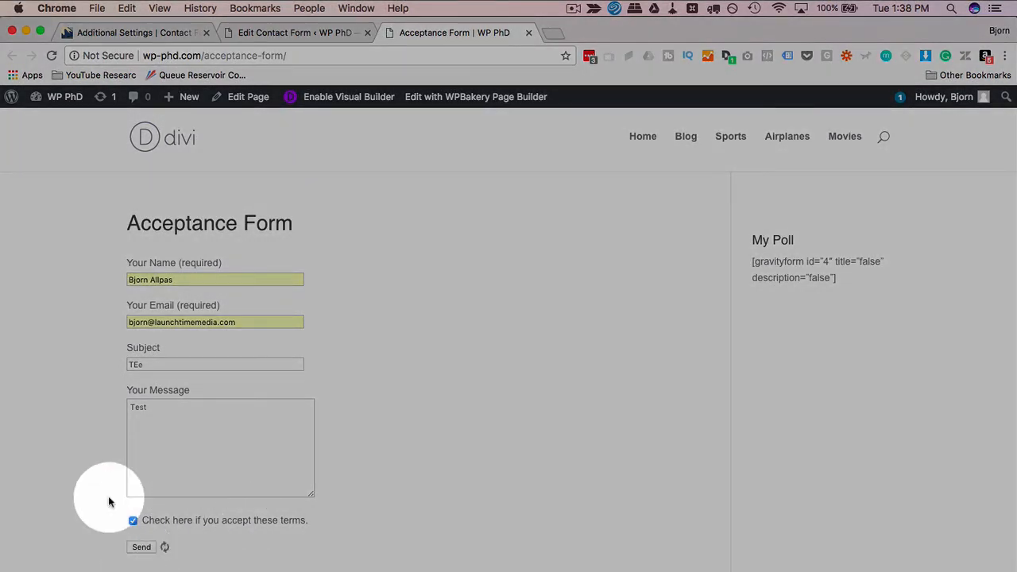
left_click(141, 547)
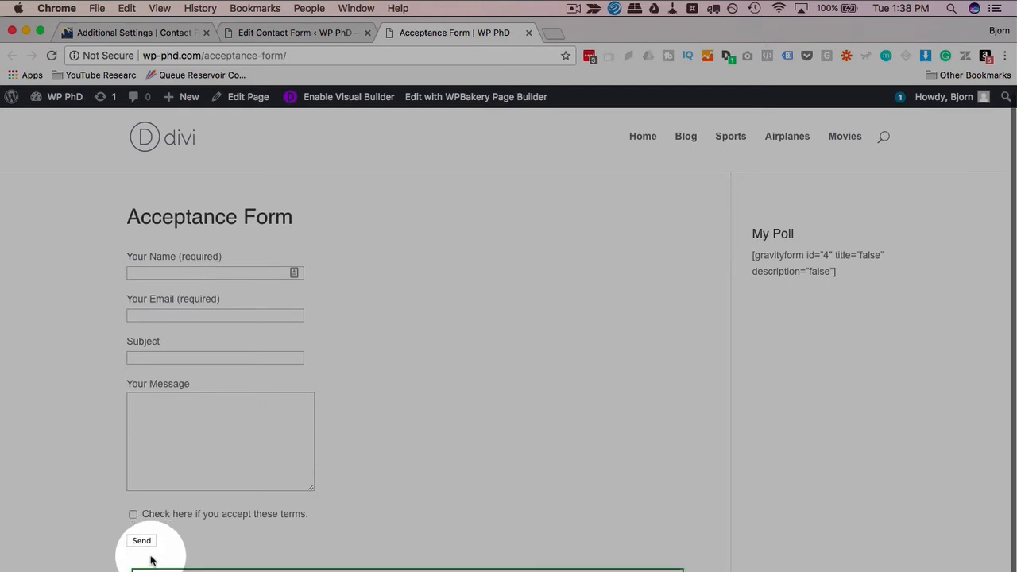
left_click(141, 541)
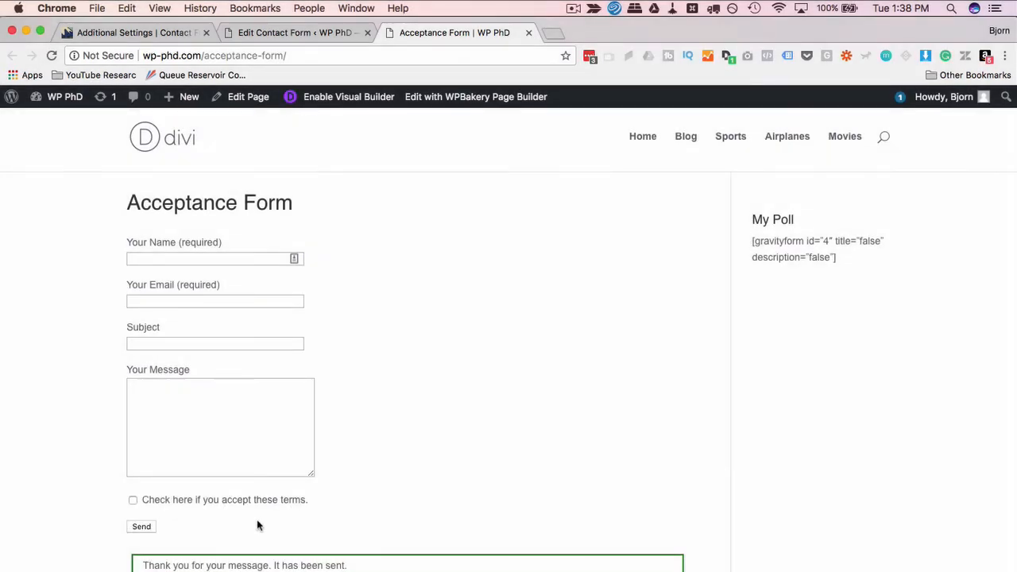
Step: Save Basic Form with the acceptance_as_validation: on setting
left_click(296, 33)
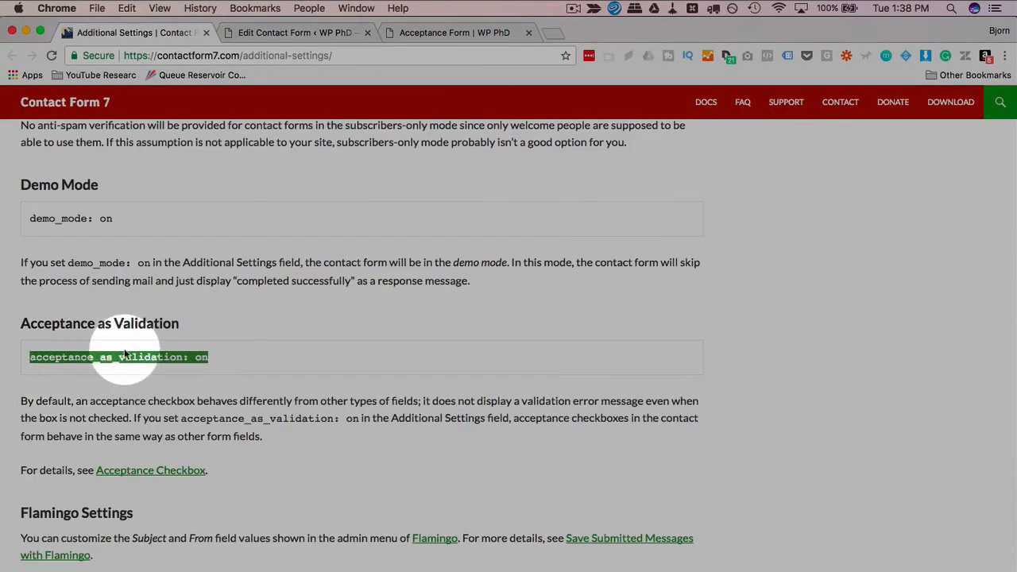
left_click(294, 32)
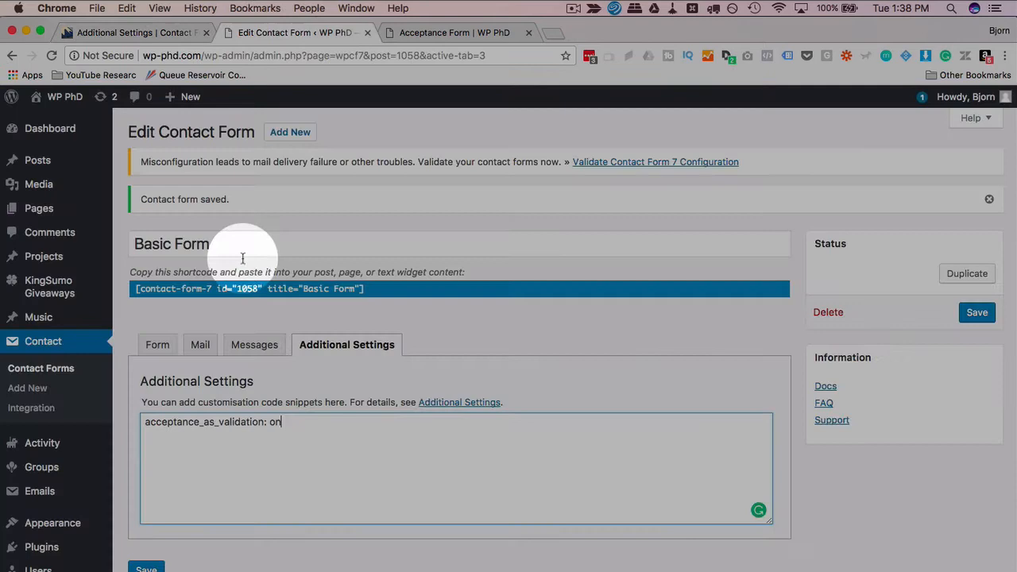
left_click(146, 568)
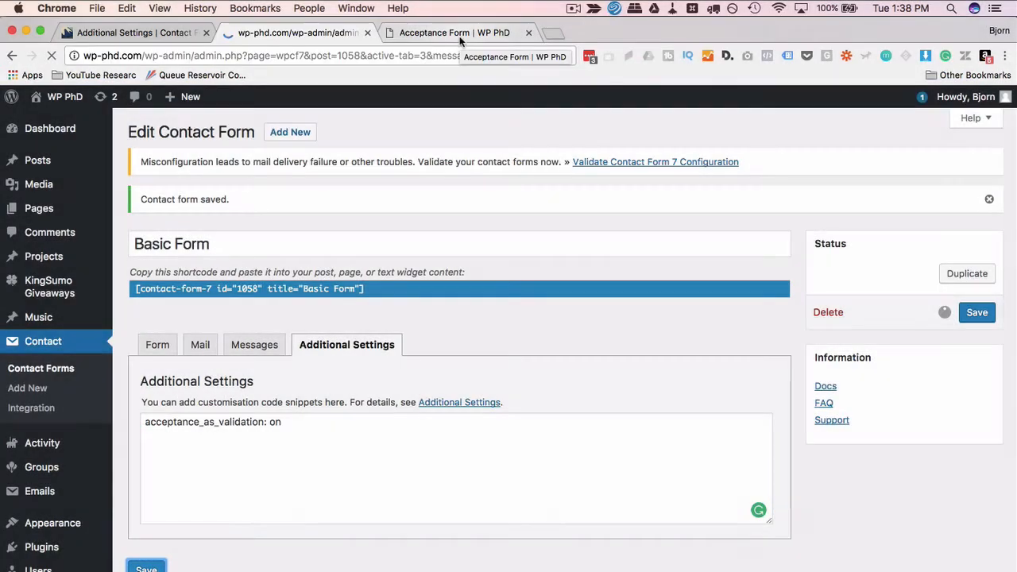
Step: Reload the Acceptance Form, enter 'Test', and send without accepting terms to trigger the error
left_click(455, 33)
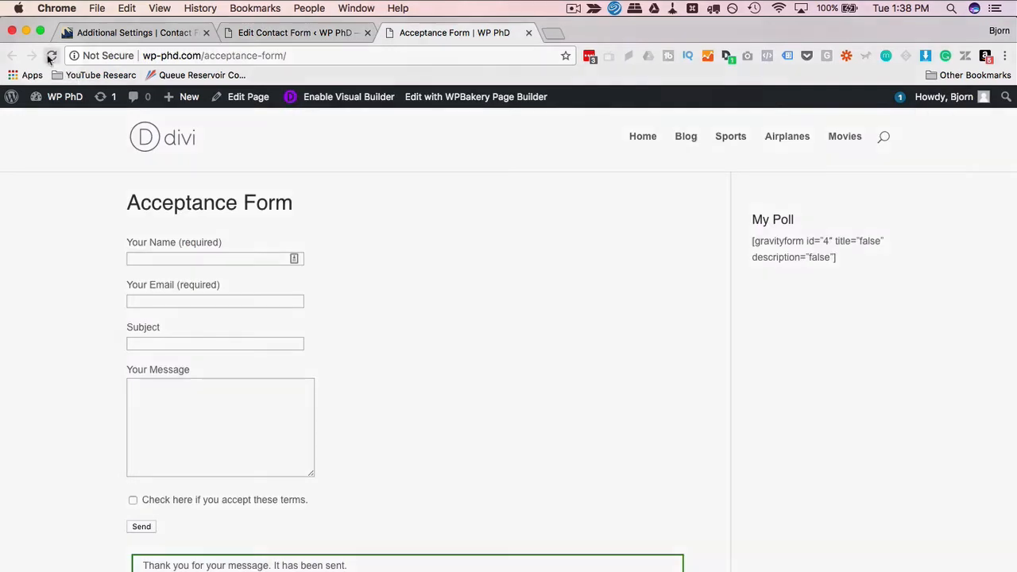
left_click(52, 55)
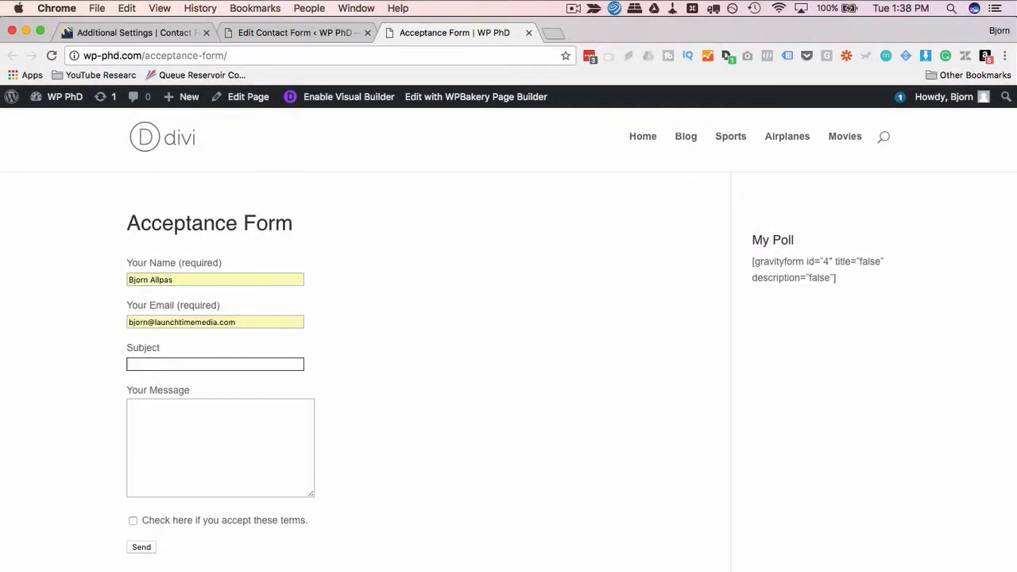
type("Test")
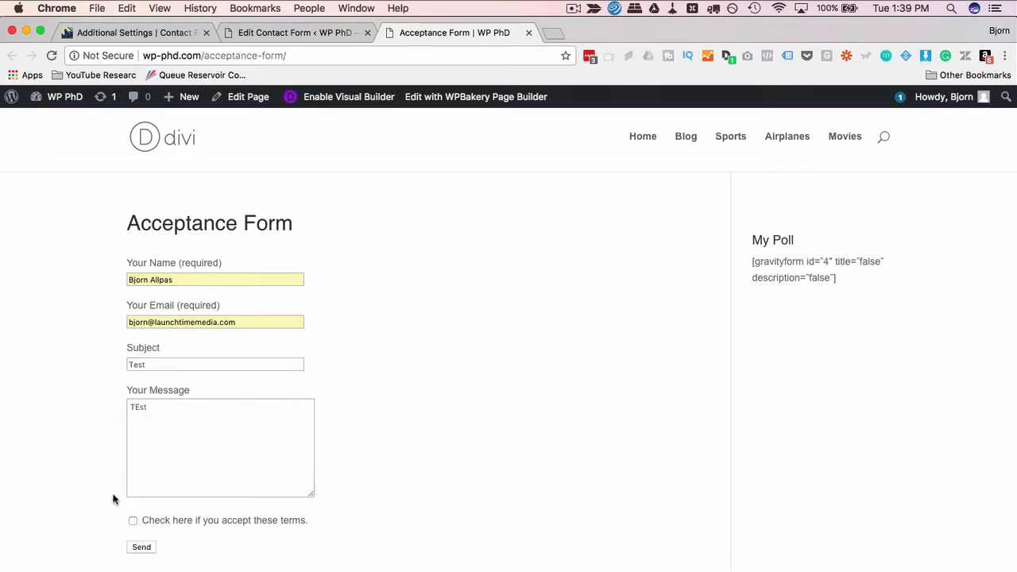
left_click(141, 547)
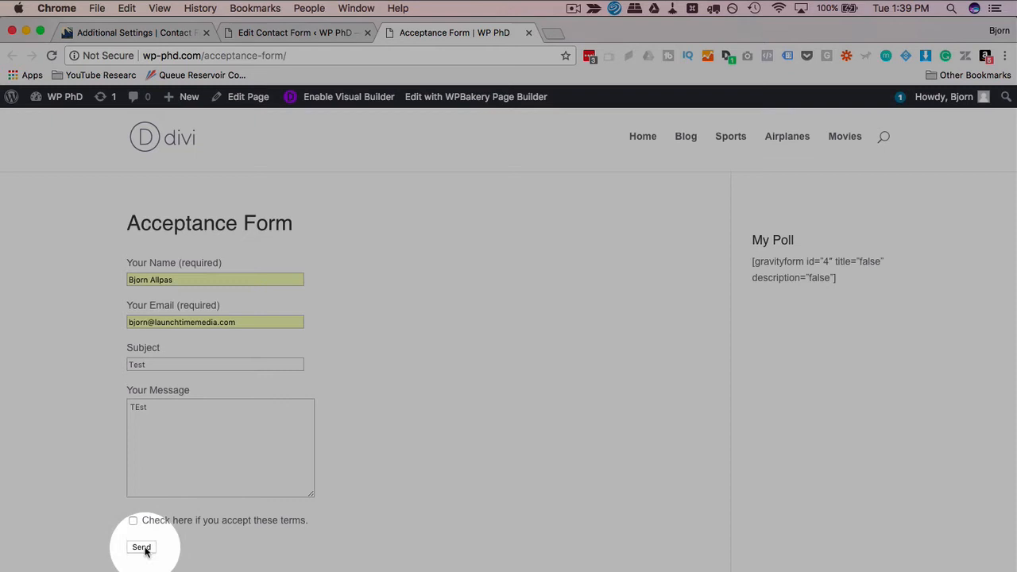
left_click(141, 548)
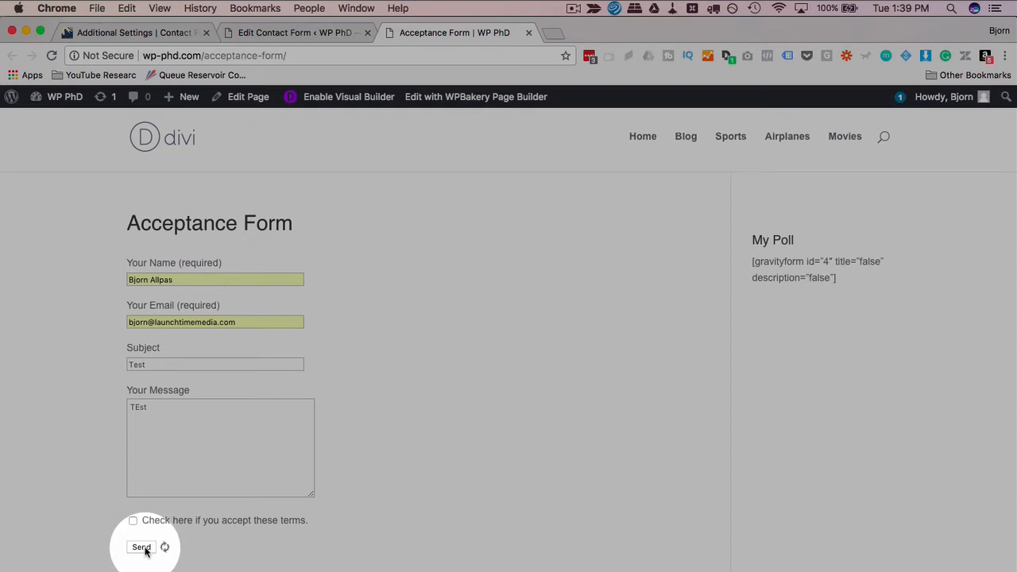
left_click(140, 547)
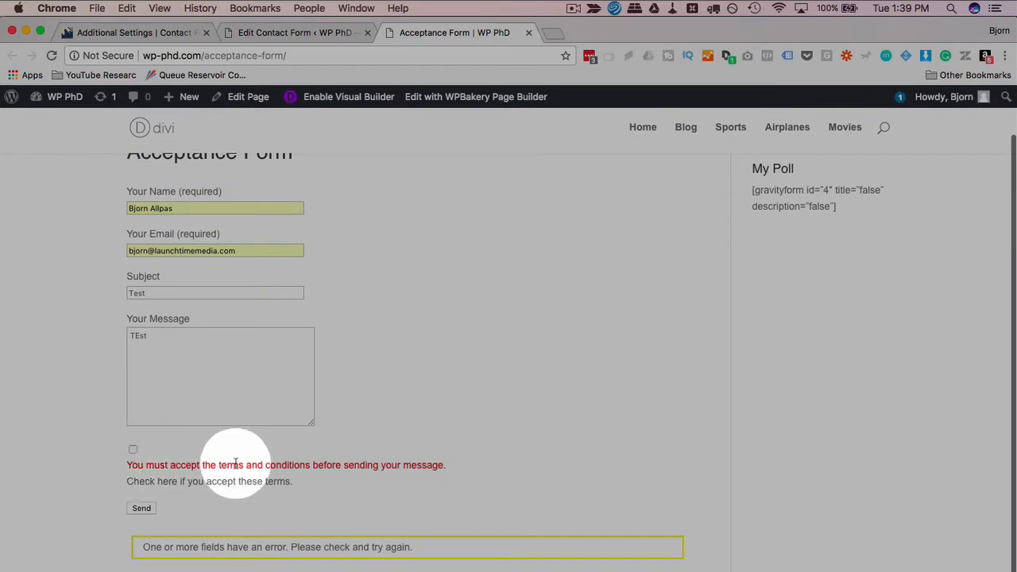
mouse_move(285, 491)
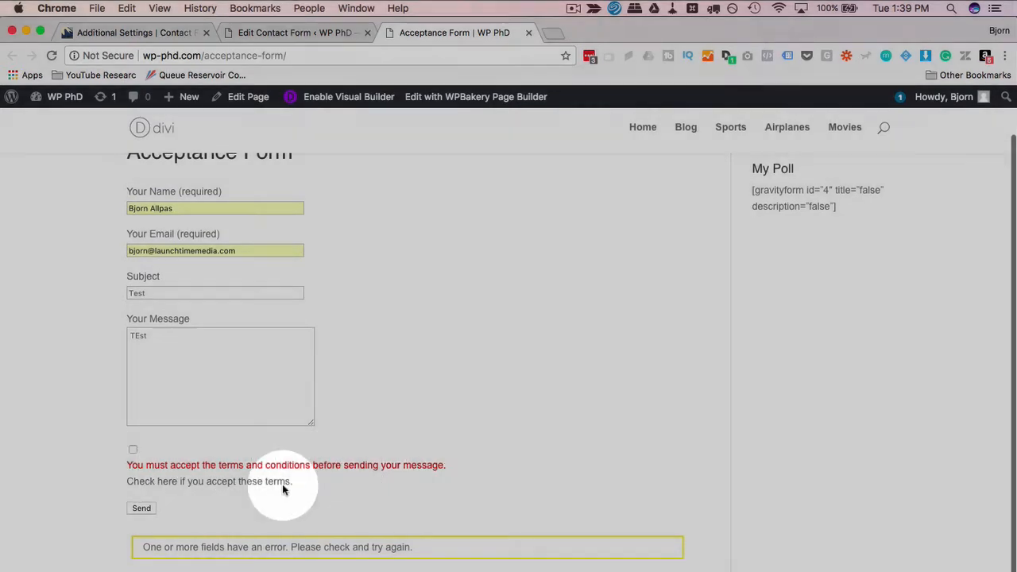
Step: Accept the terms and send the test message successfully
left_click(132, 449)
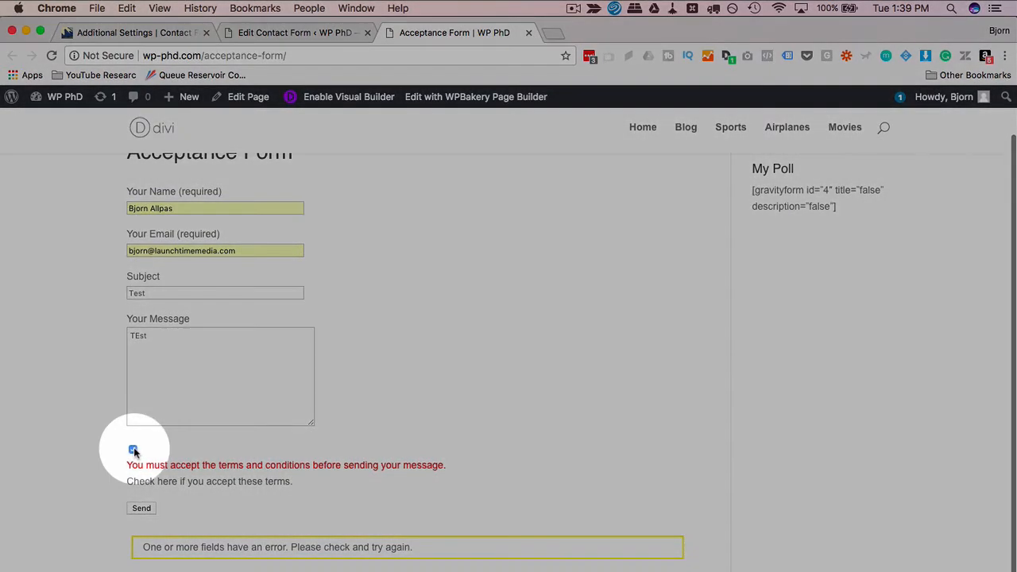
left_click(133, 449)
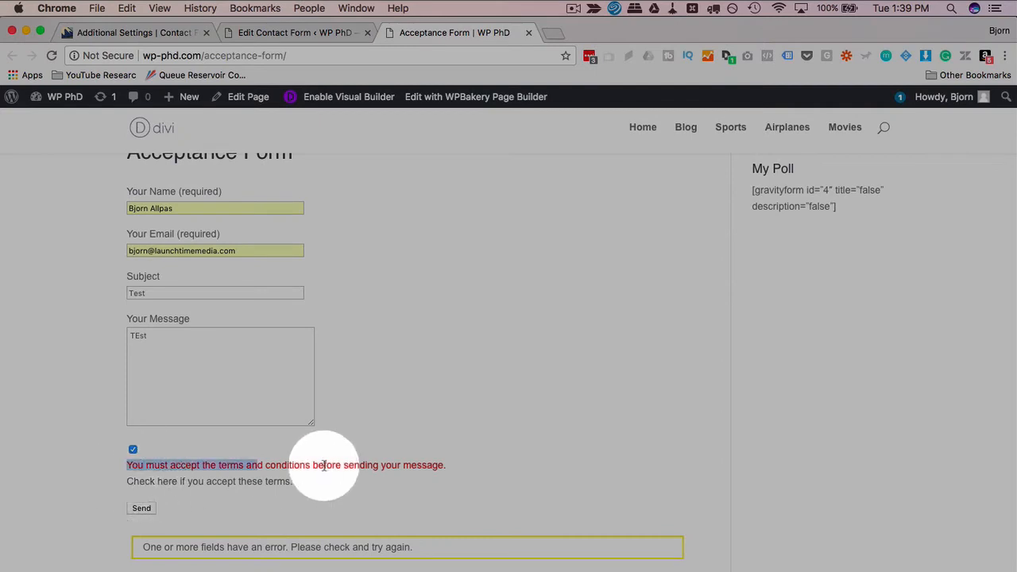
mouse_move(413, 547)
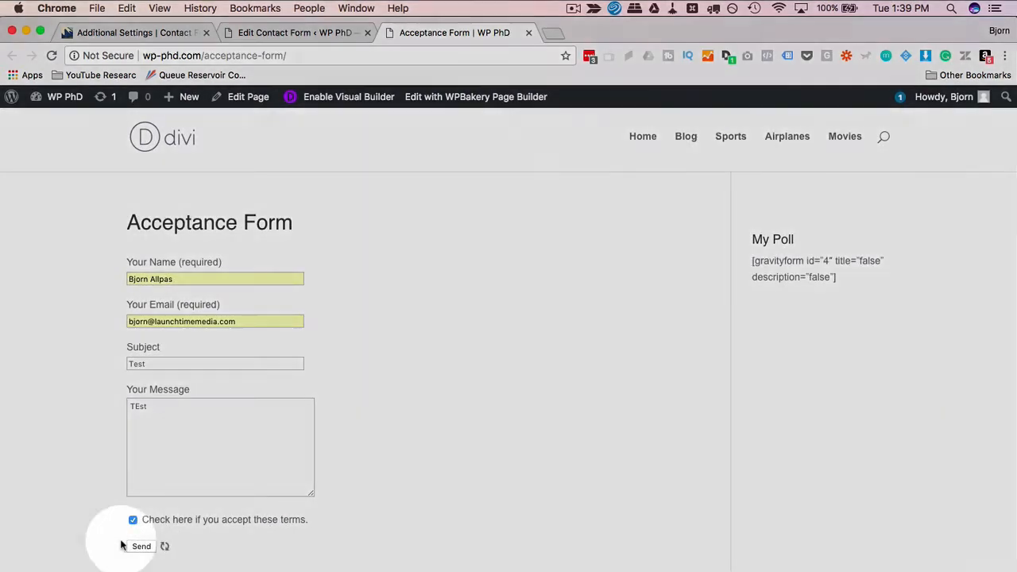
left_click(141, 546)
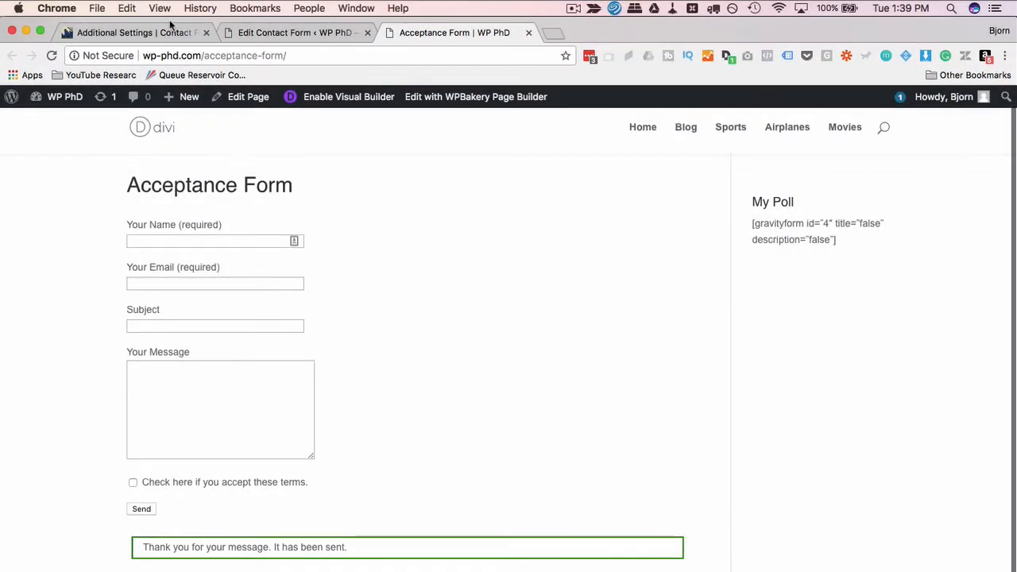
Step: Review Basic Form's Mail settings and the live form, then return to the Subscribers-Only Mode docs
left_click(131, 33)
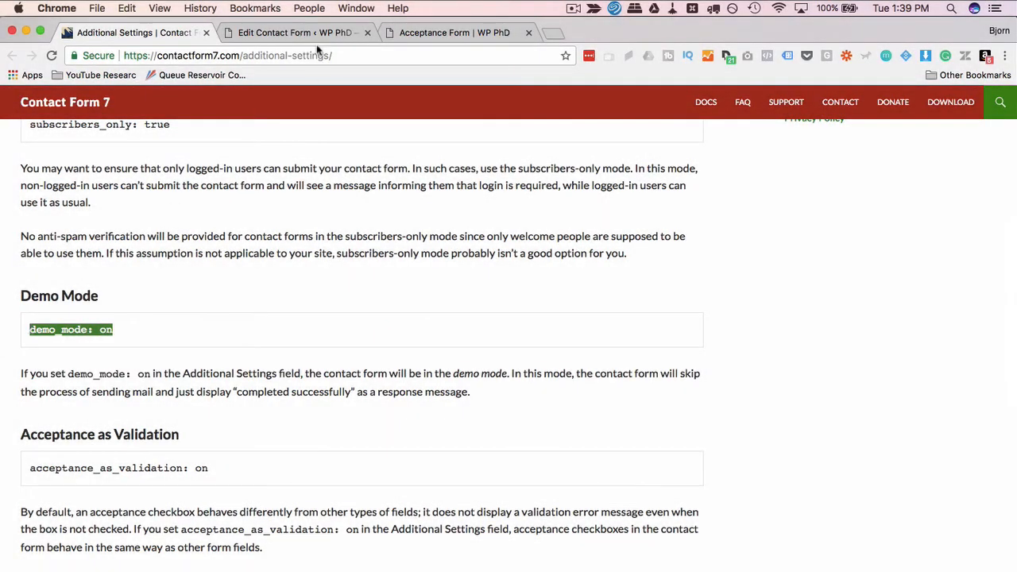
left_click(294, 33)
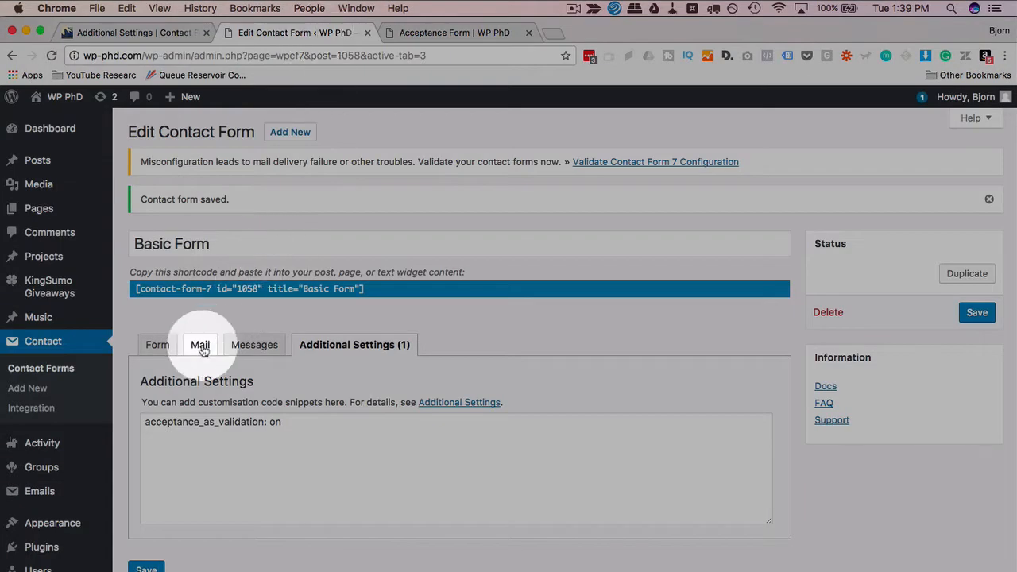
left_click(200, 344)
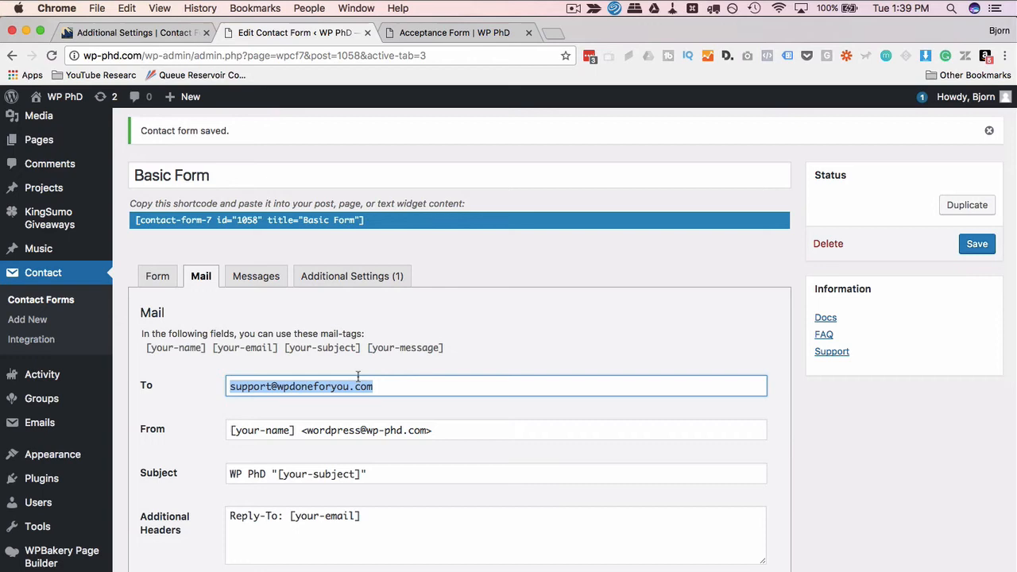
left_click(455, 33)
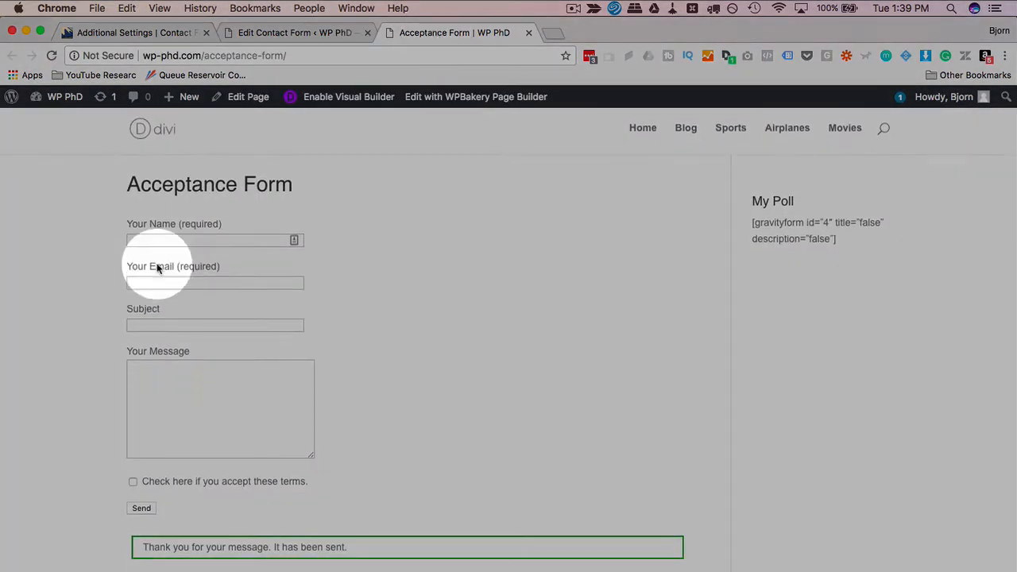
left_click(131, 32)
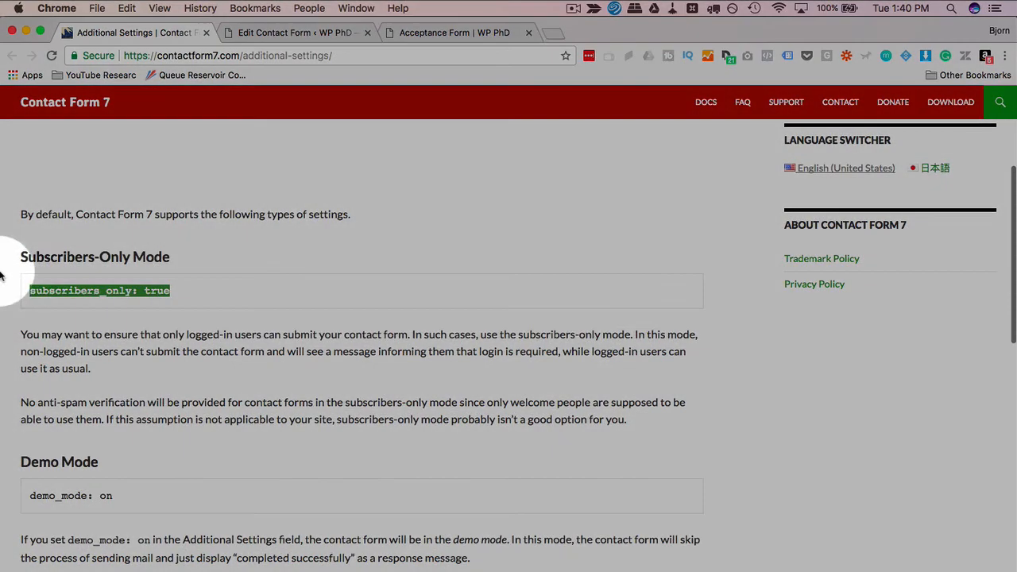
Step: Paste subscribers_only: true over the existing setting, save Basic Form, and view the Acceptance Form
right_click(99, 290)
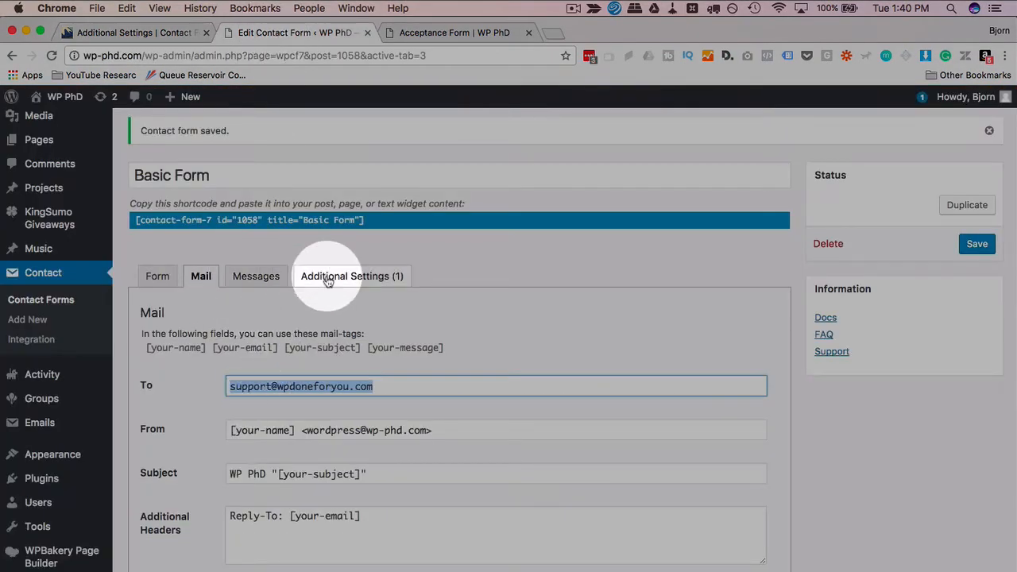
left_click(352, 275)
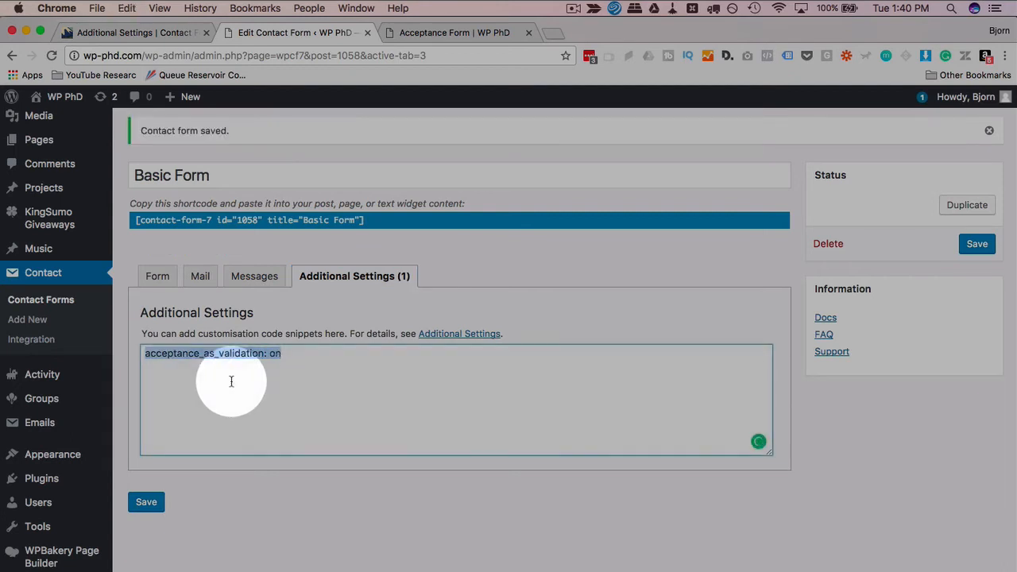
type("subscribers_only: true")
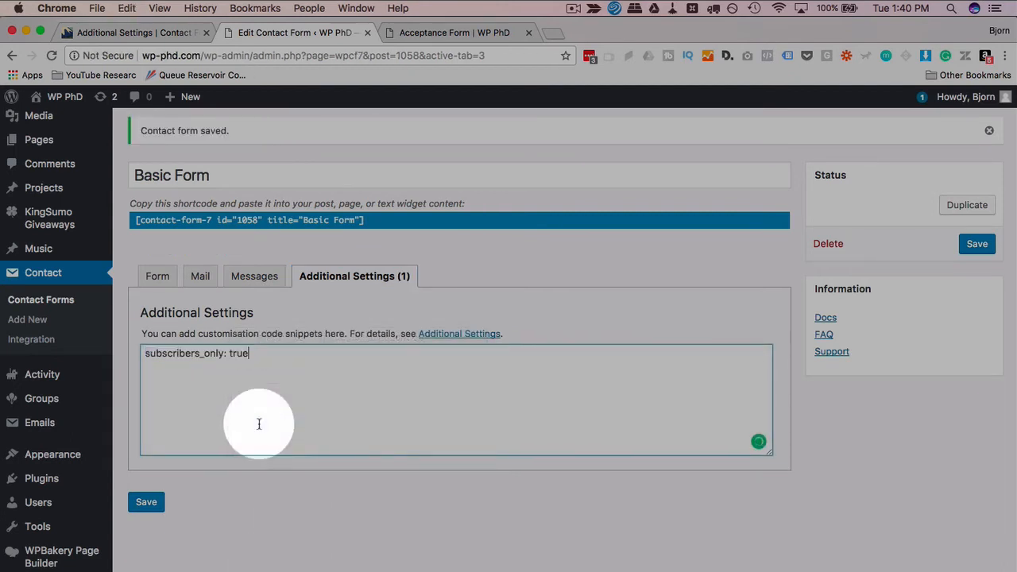
left_click(146, 501)
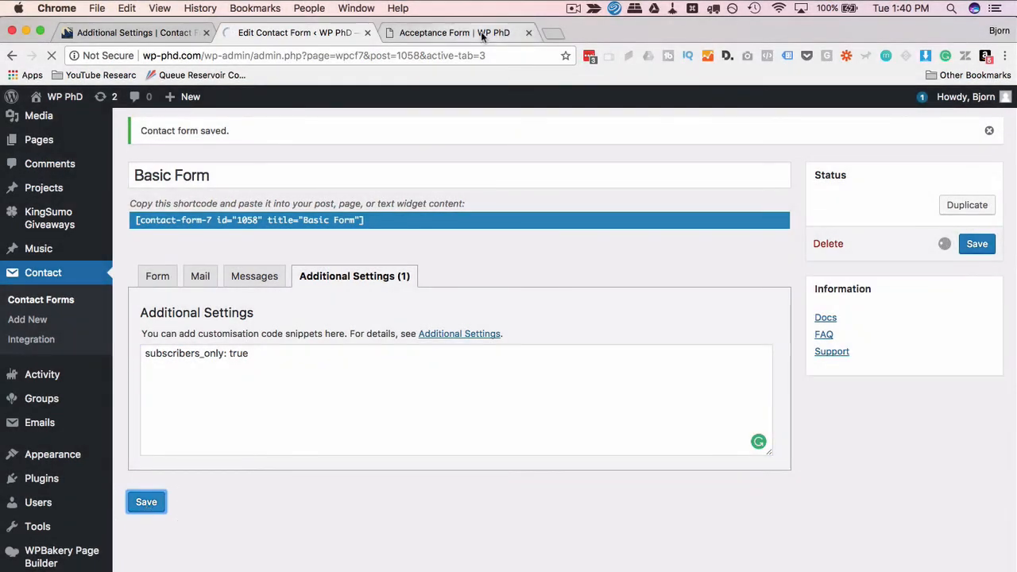
left_click(454, 33)
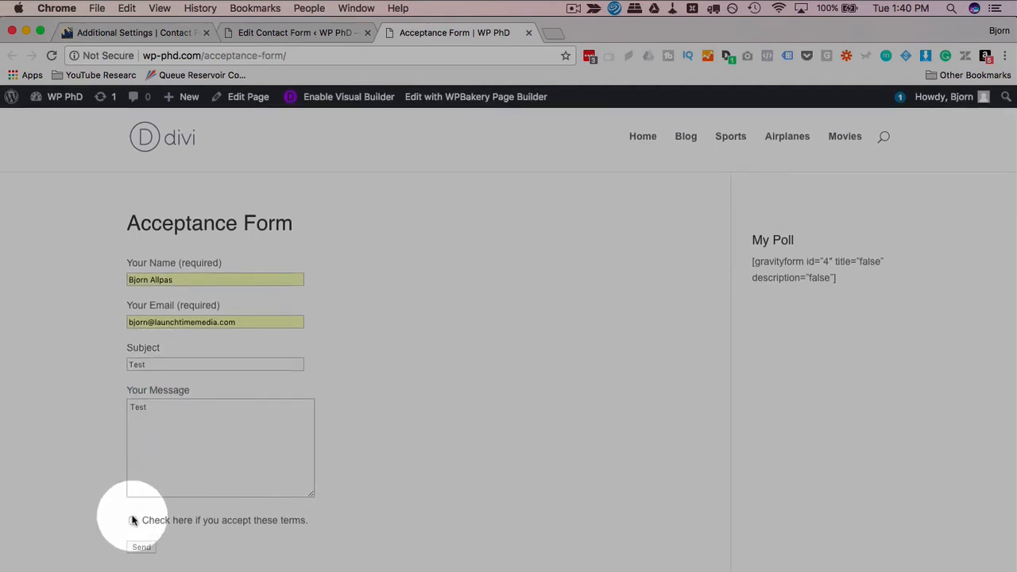
Step: Accept the terms, send the logged-in test message, and copy the page address
left_click(133, 520)
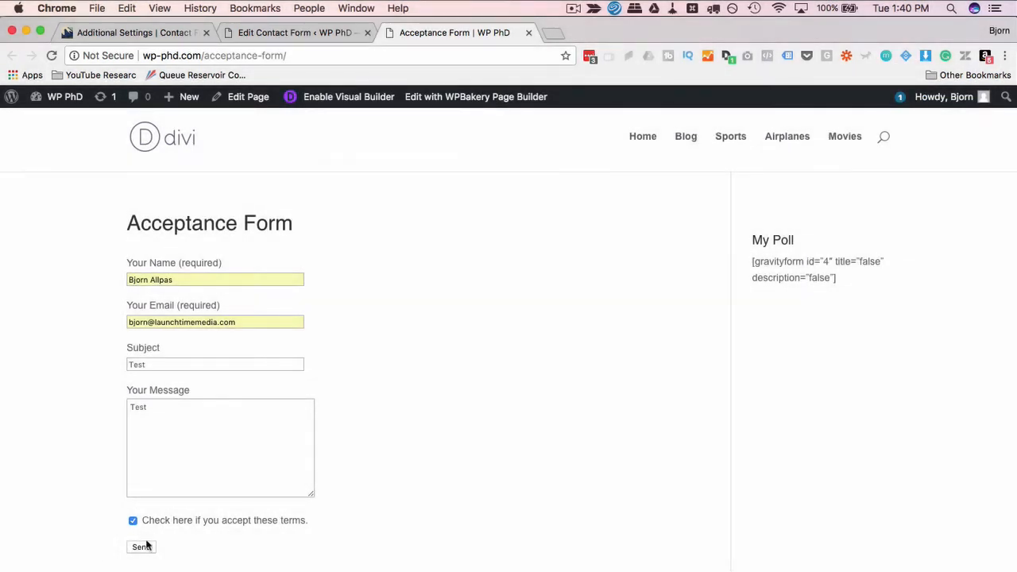
left_click(141, 546)
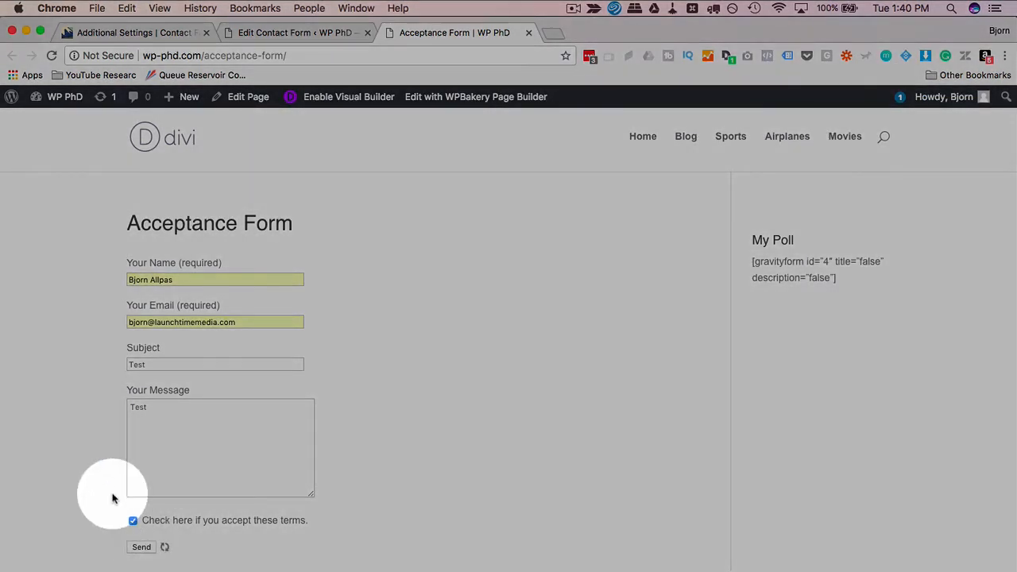
left_click(141, 547)
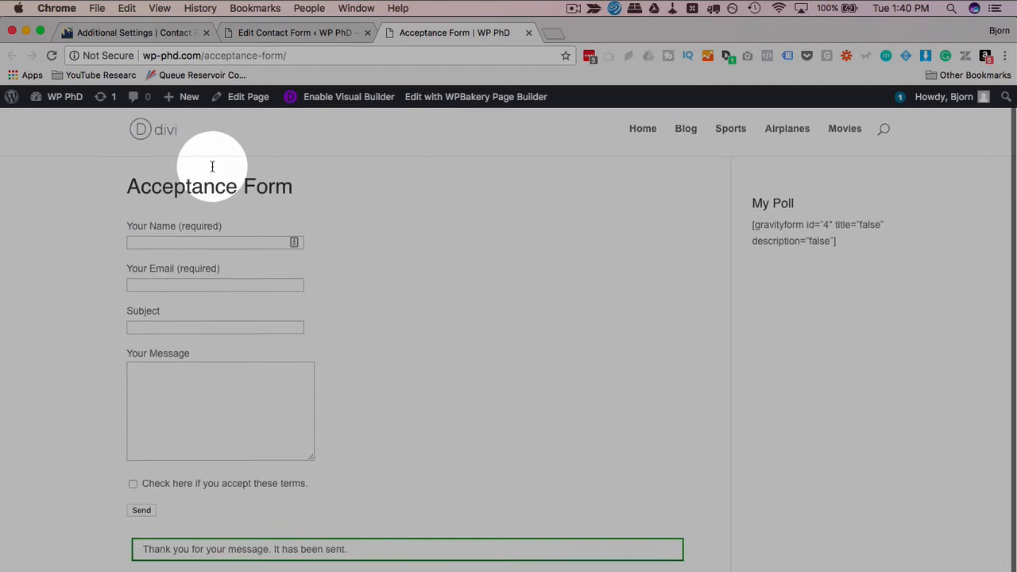
right_click(230, 55)
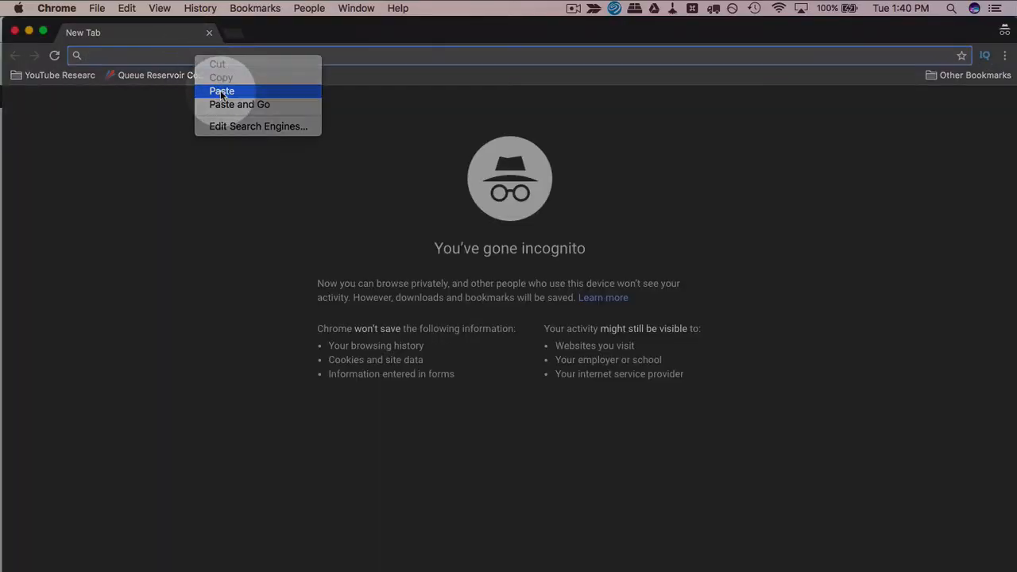
Step: Load the Acceptance Form URL in incognito and select the logged-in-only notice
left_click(239, 105)
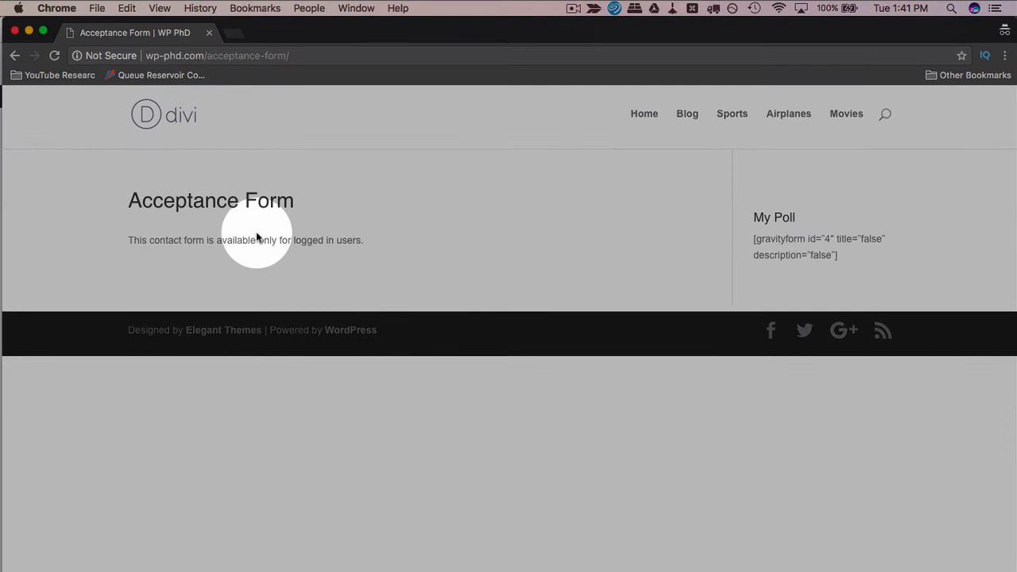
left_click_drag(128, 240, 322, 240)
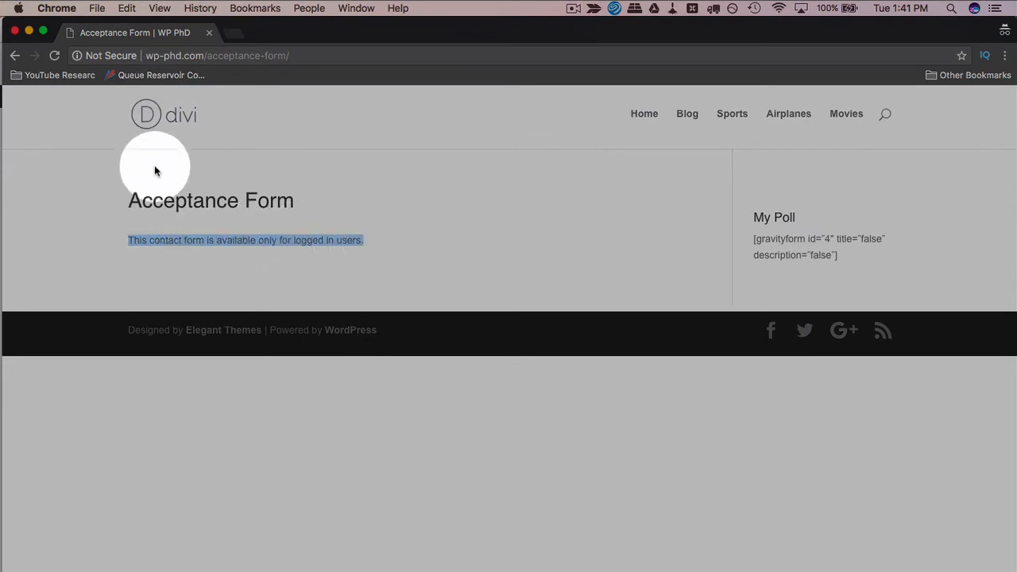
key("cmd+tab")
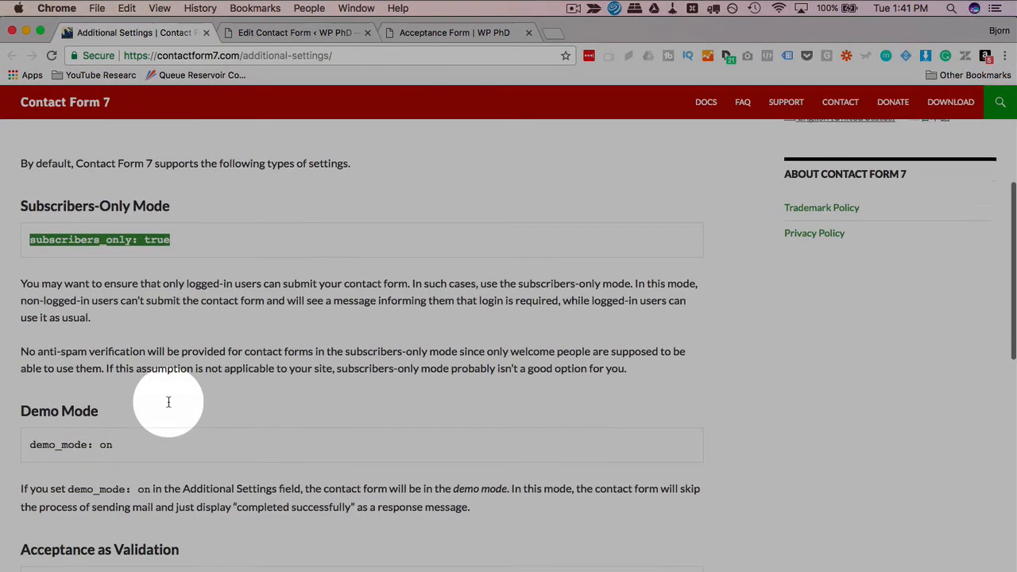
Step: Highlight the do_not_store: true snippet in Suppressing Message Storage, then return to the Basic Form editor
scroll("down", 3)
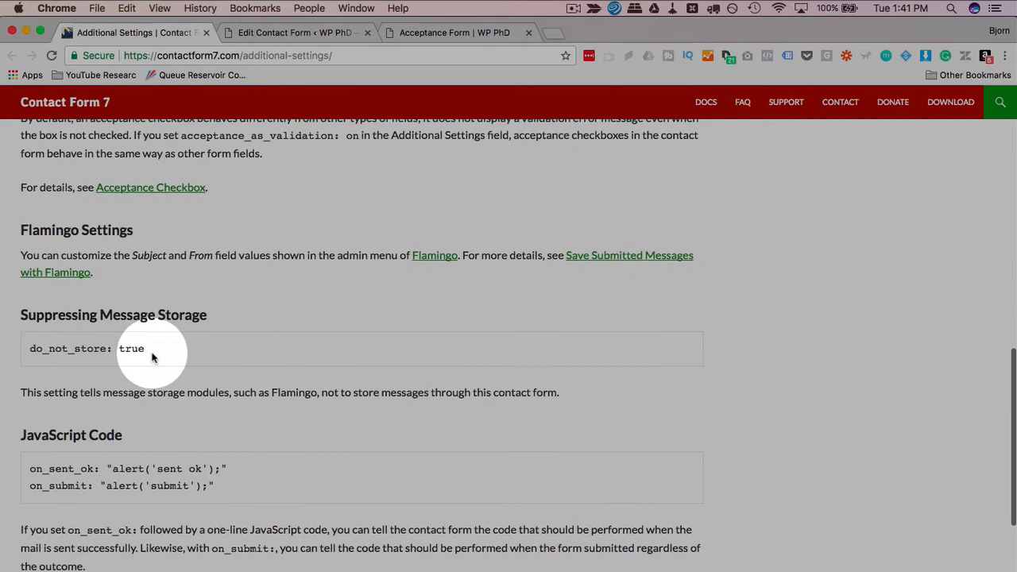
triple_click(86, 348)
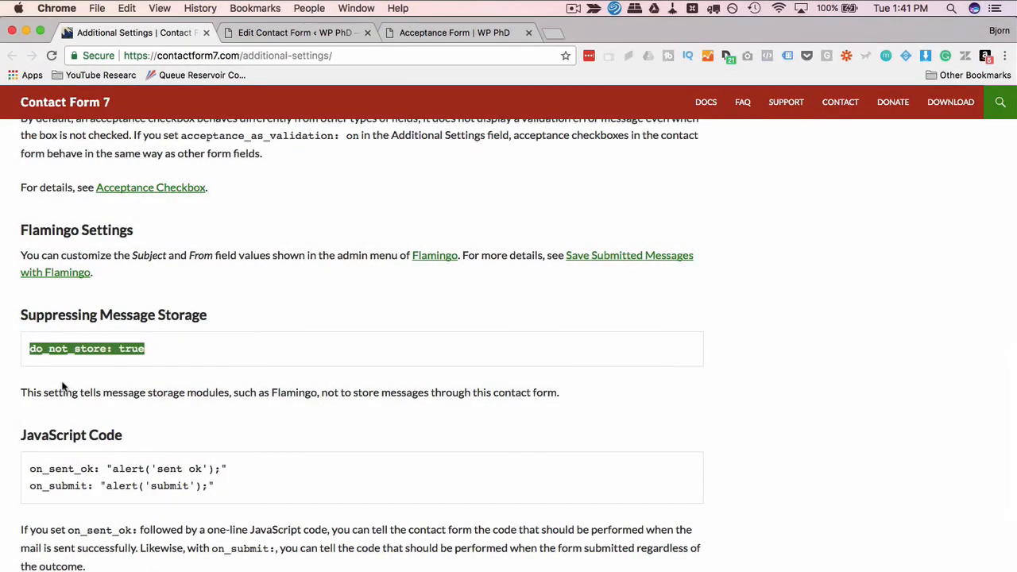
mouse_move(82, 348)
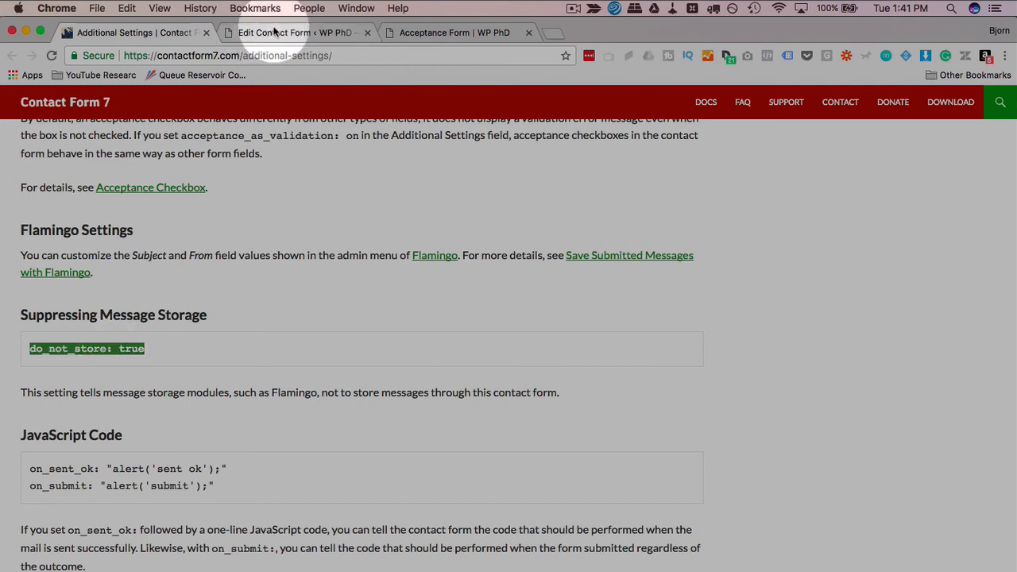
left_click(297, 33)
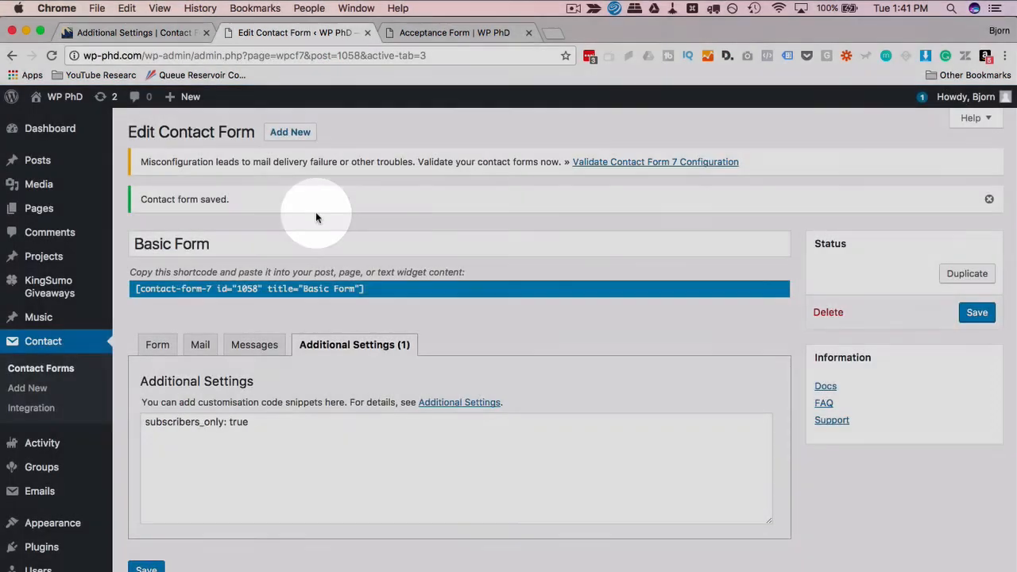